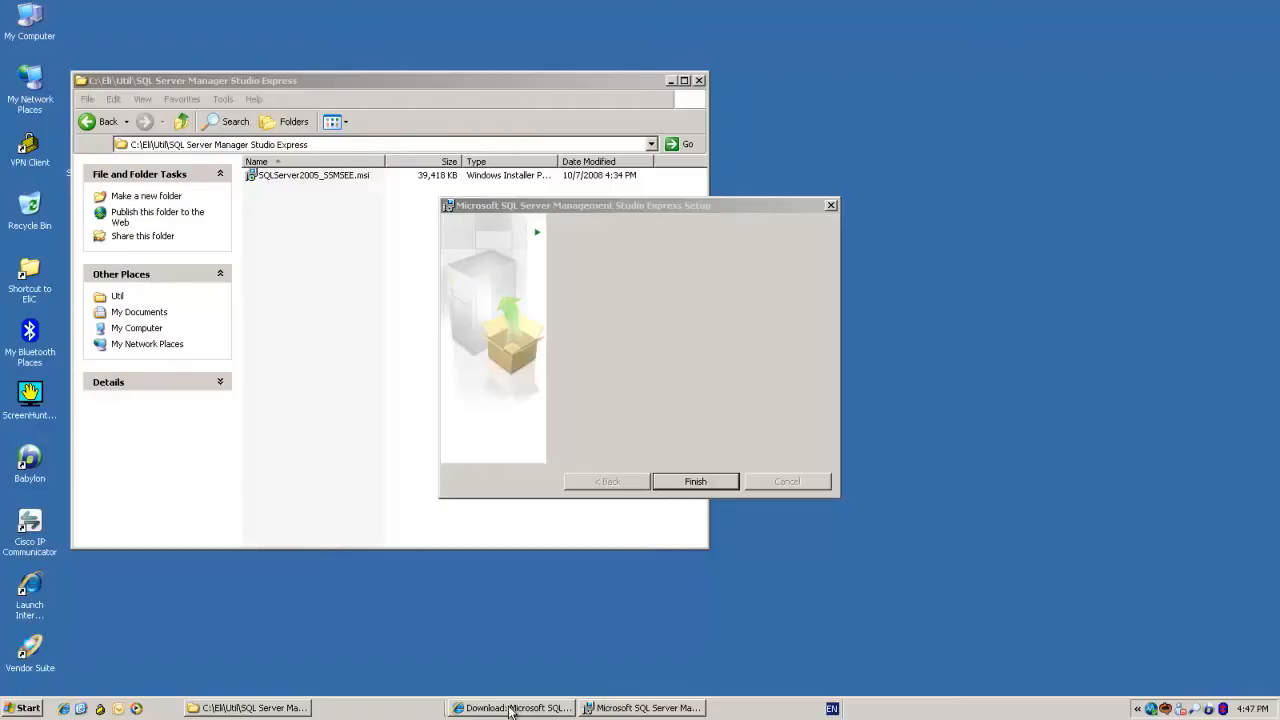
Step: Finish the Management Studio Express setup wizard
click(695, 481)
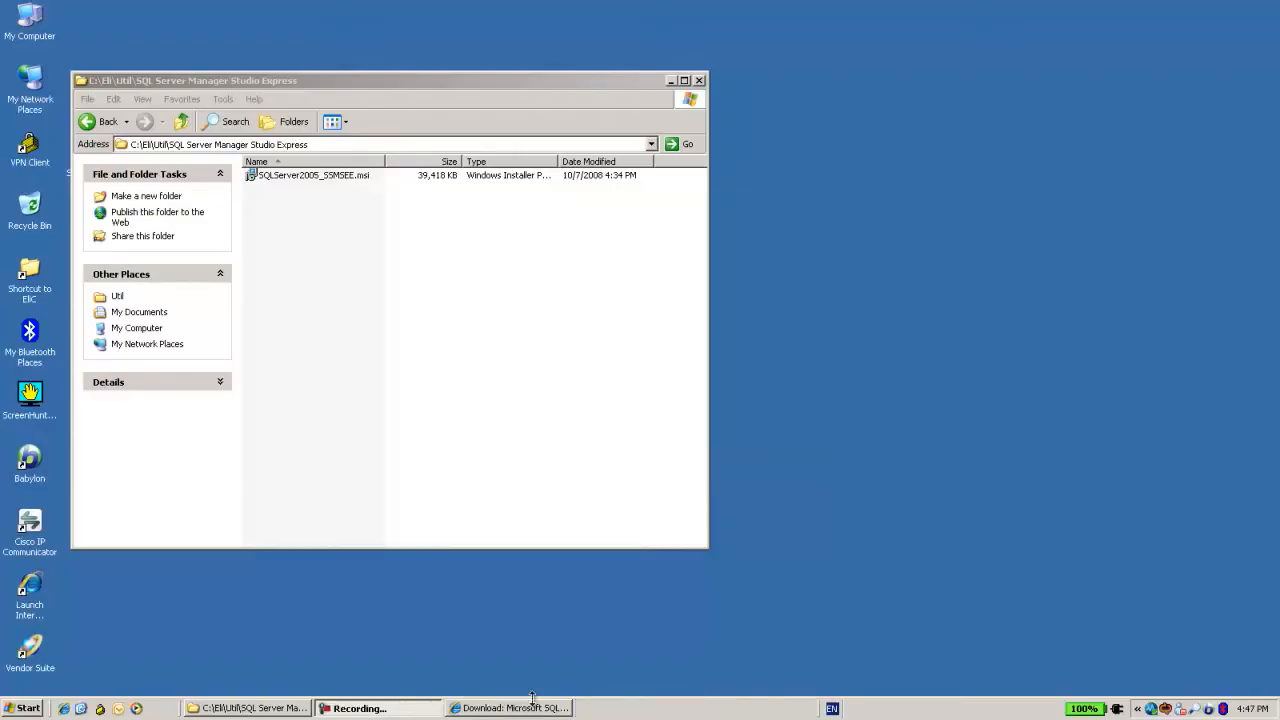
Step: Review the SSMSEE Download Center page, then close the installer folder window
click(512, 708)
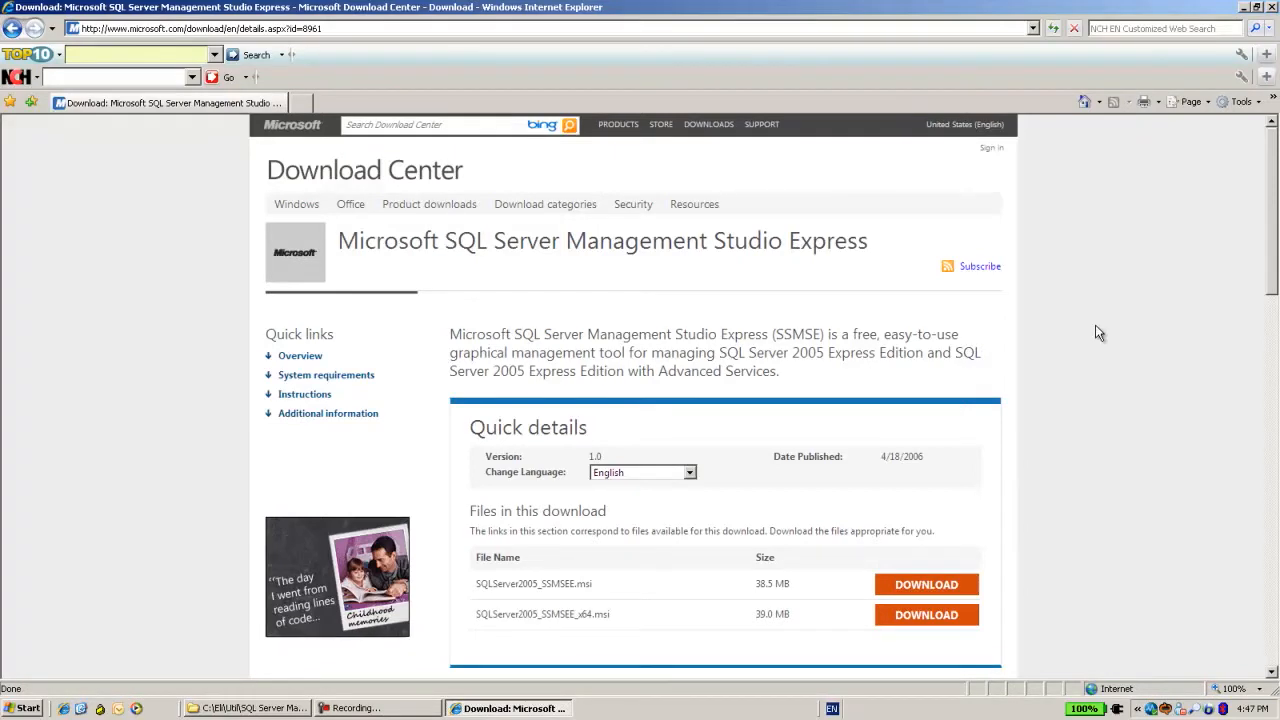
mouse_move(434, 320)
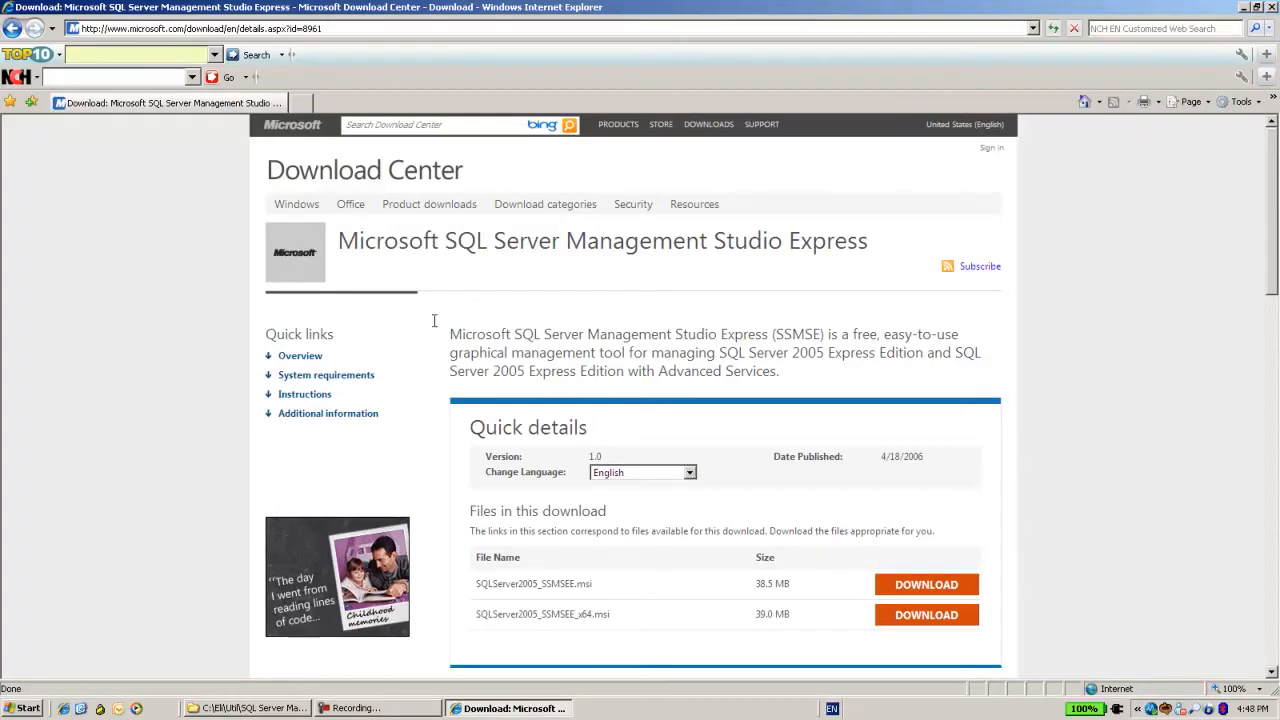
mouse_move(772, 261)
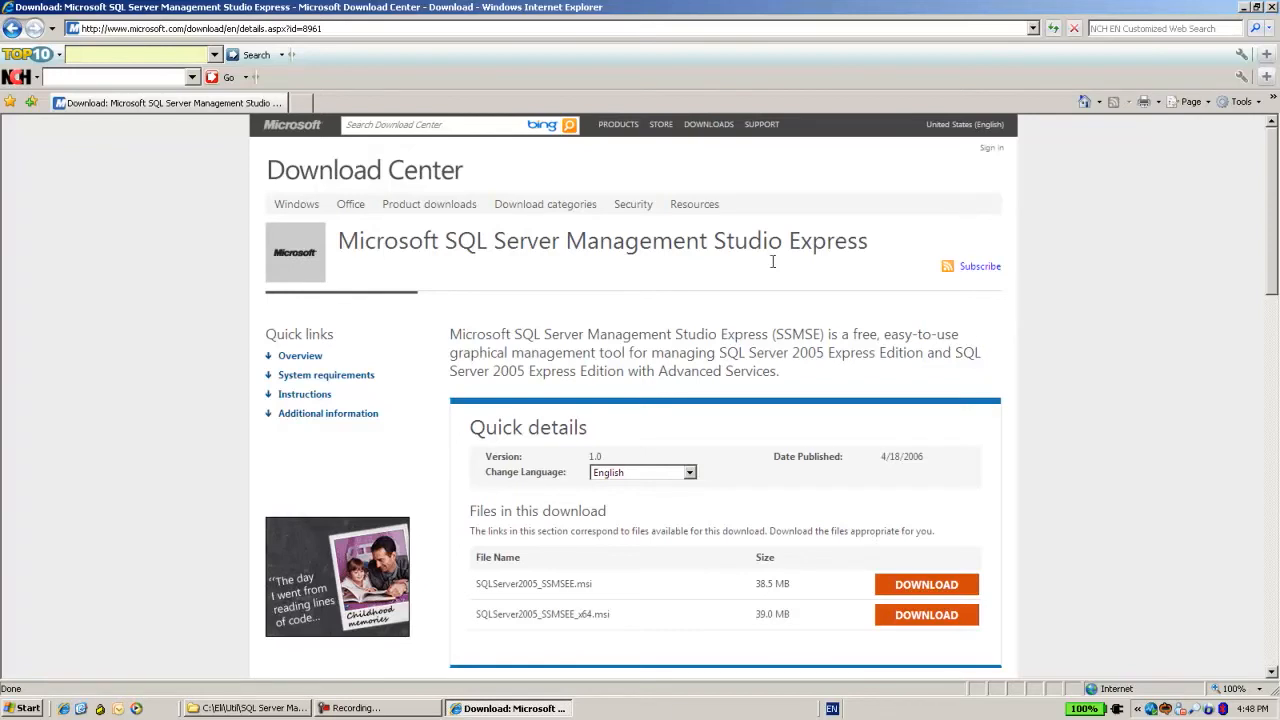
mouse_move(722, 248)
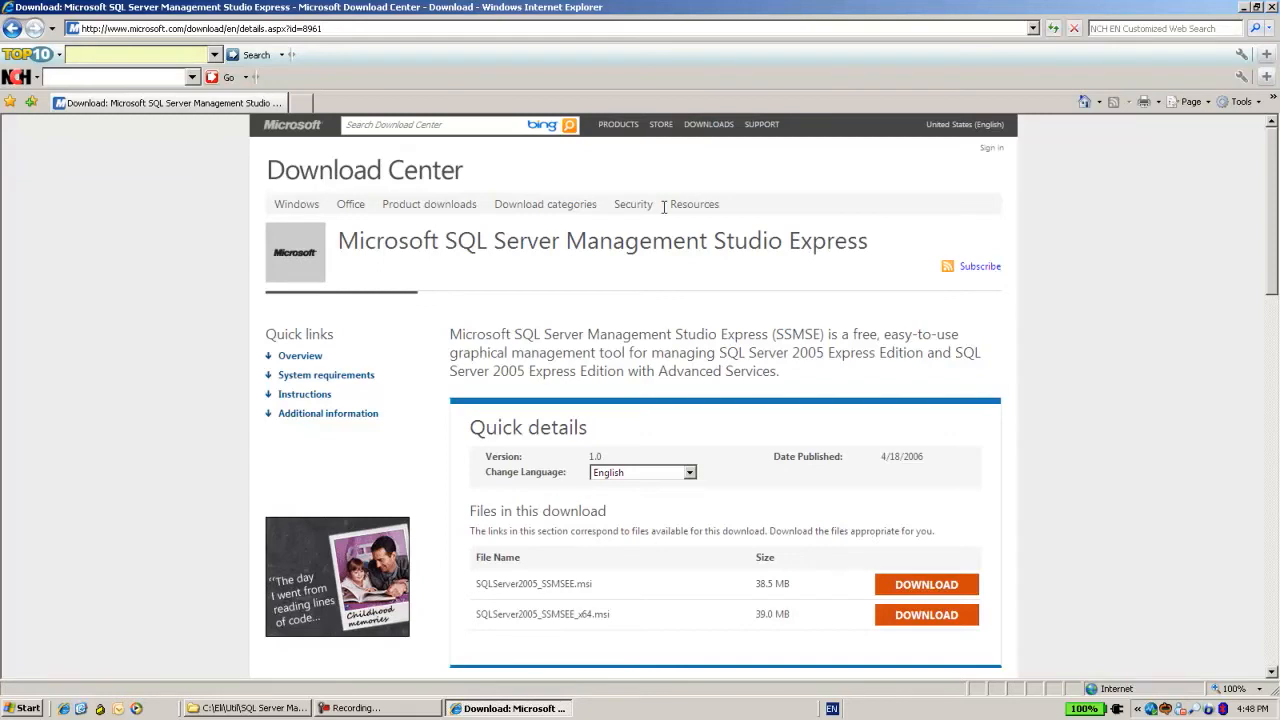
mouse_move(456, 228)
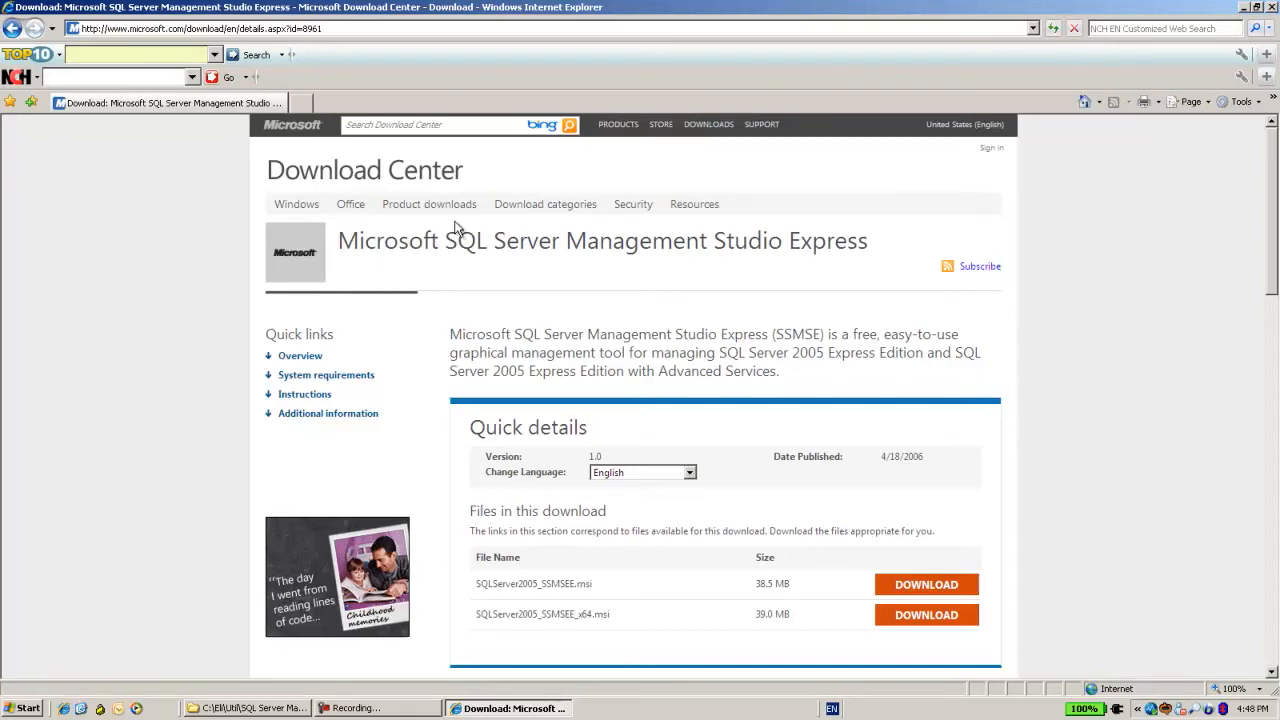
mouse_move(456, 222)
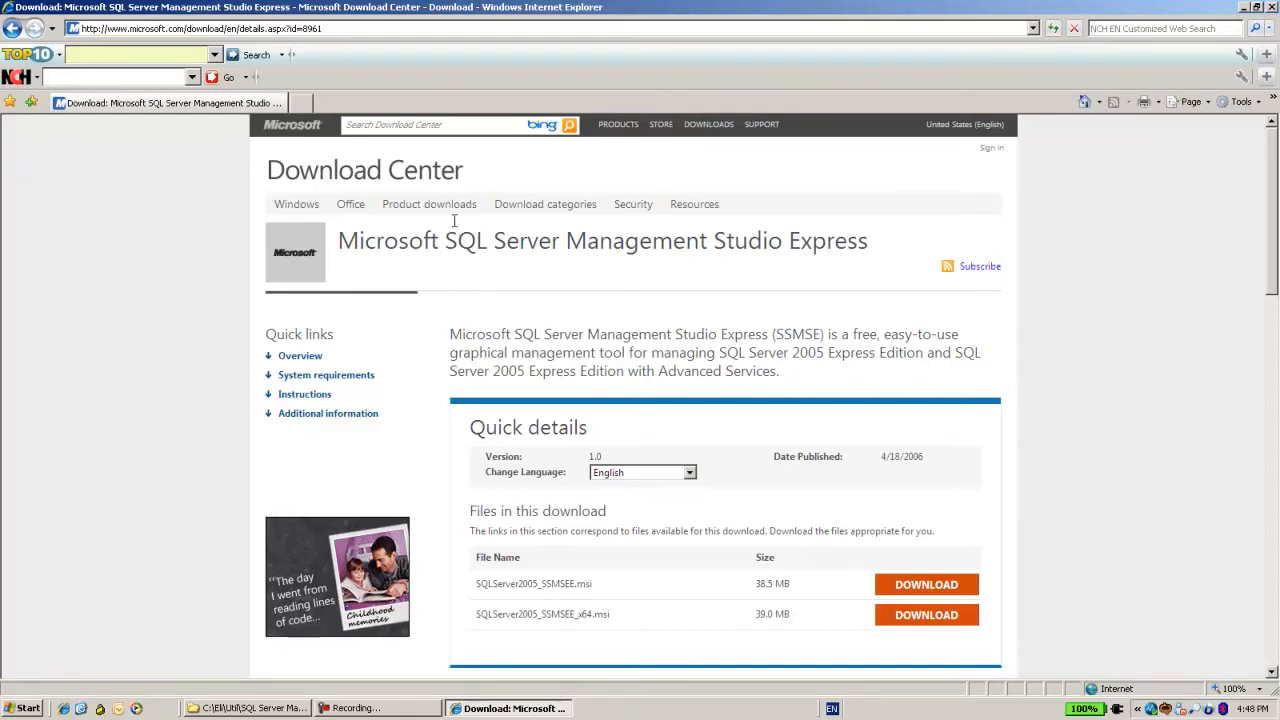
mouse_move(780, 352)
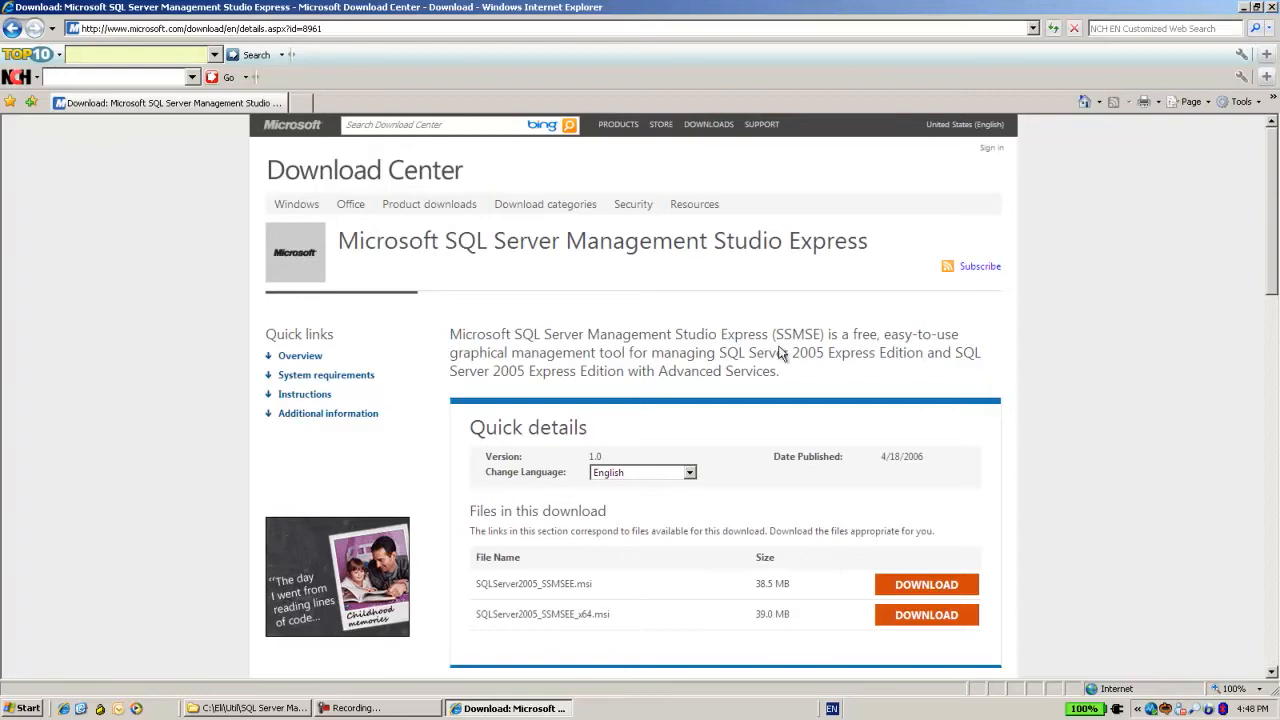
mouse_move(1270, 62)
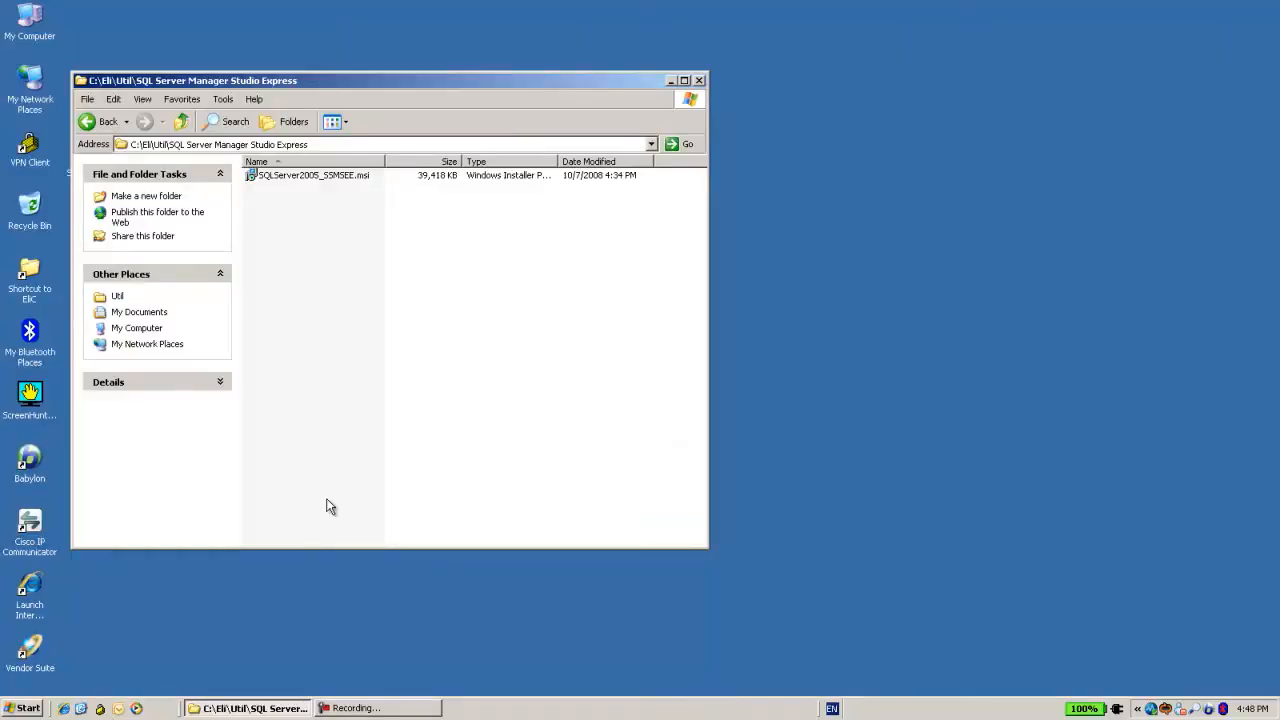
mouse_move(704, 89)
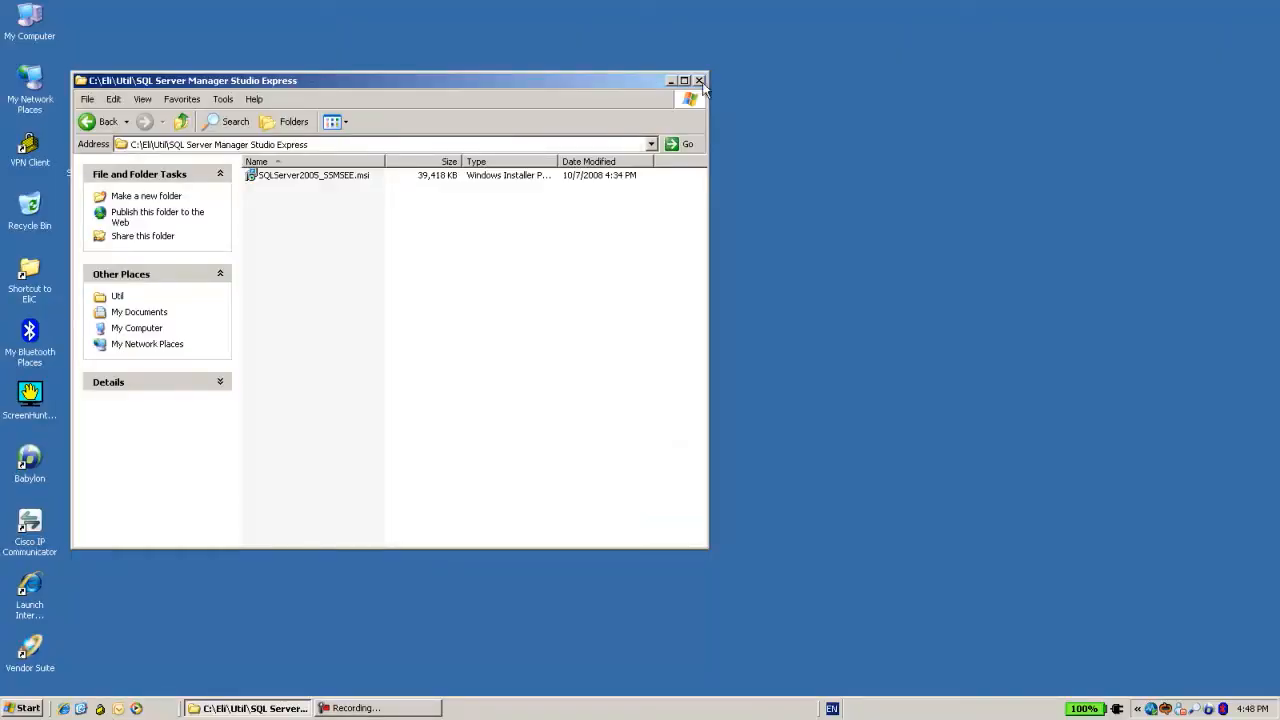
click(25, 708)
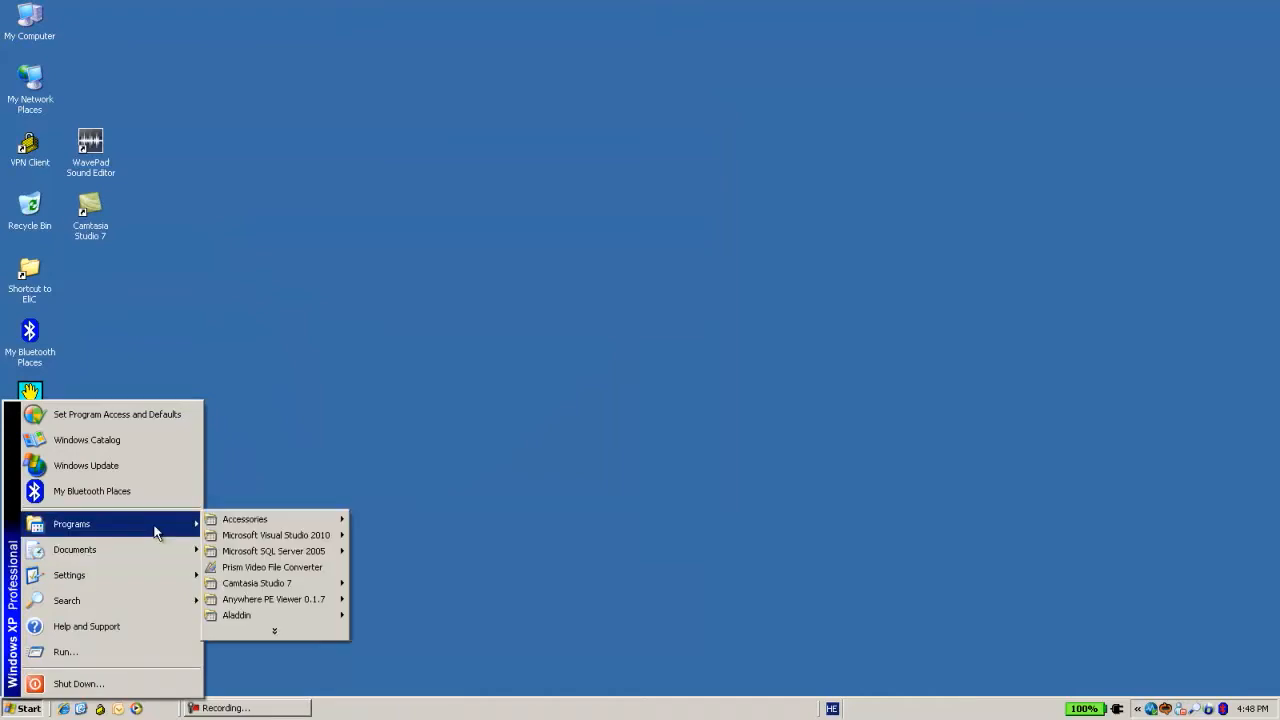
mouse_move(274, 551)
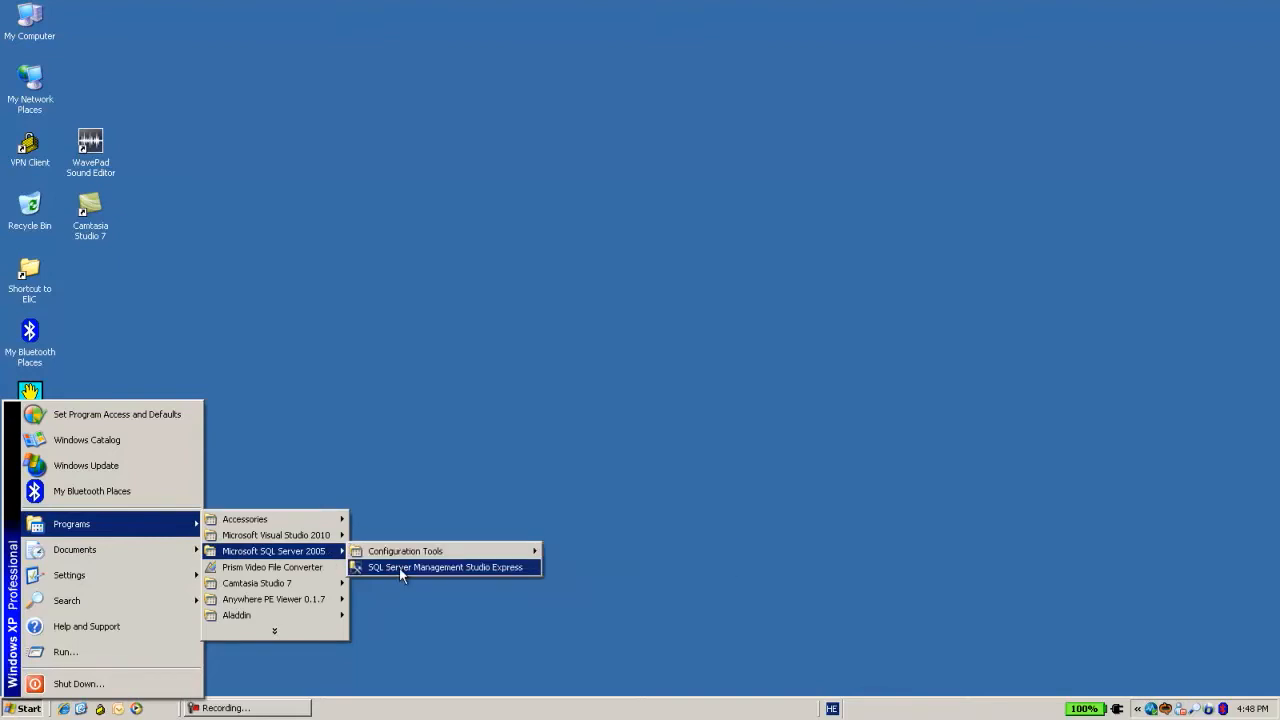
Step: Launch Management Studio Express and connect to TLV-003777\HASPSRMDATABASE with Windows Authentication
click(445, 567)
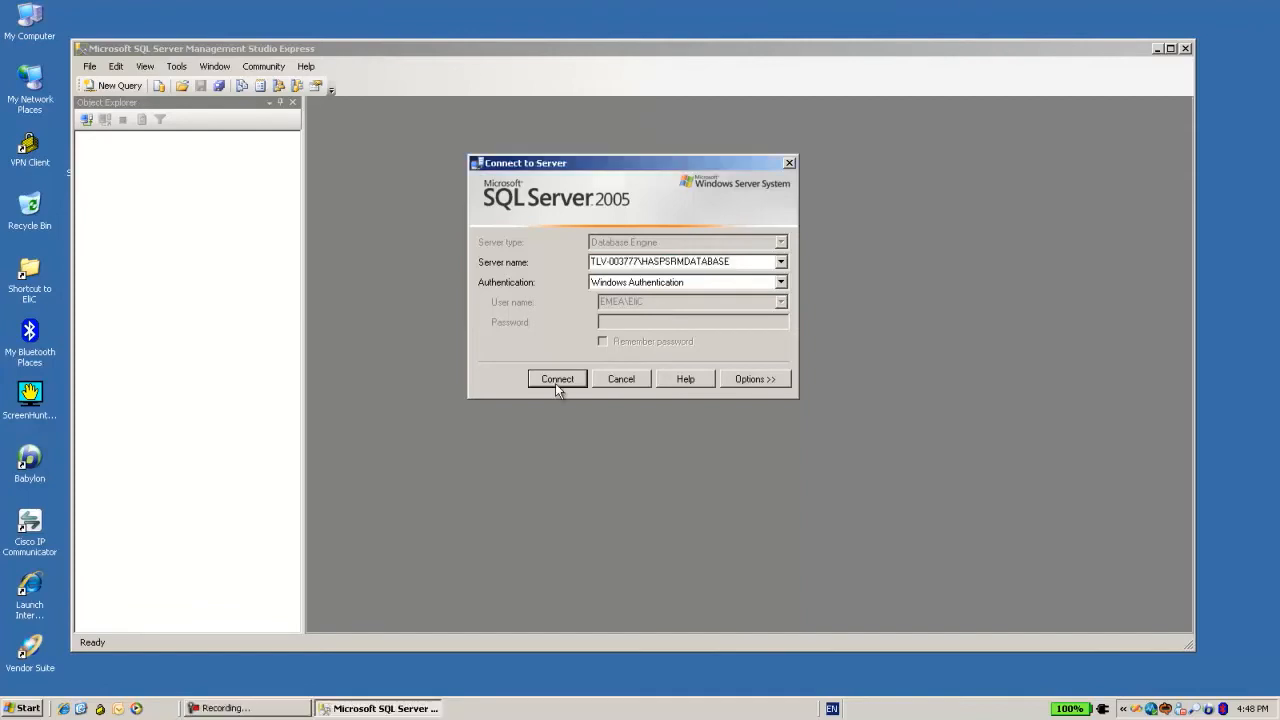
click(557, 378)
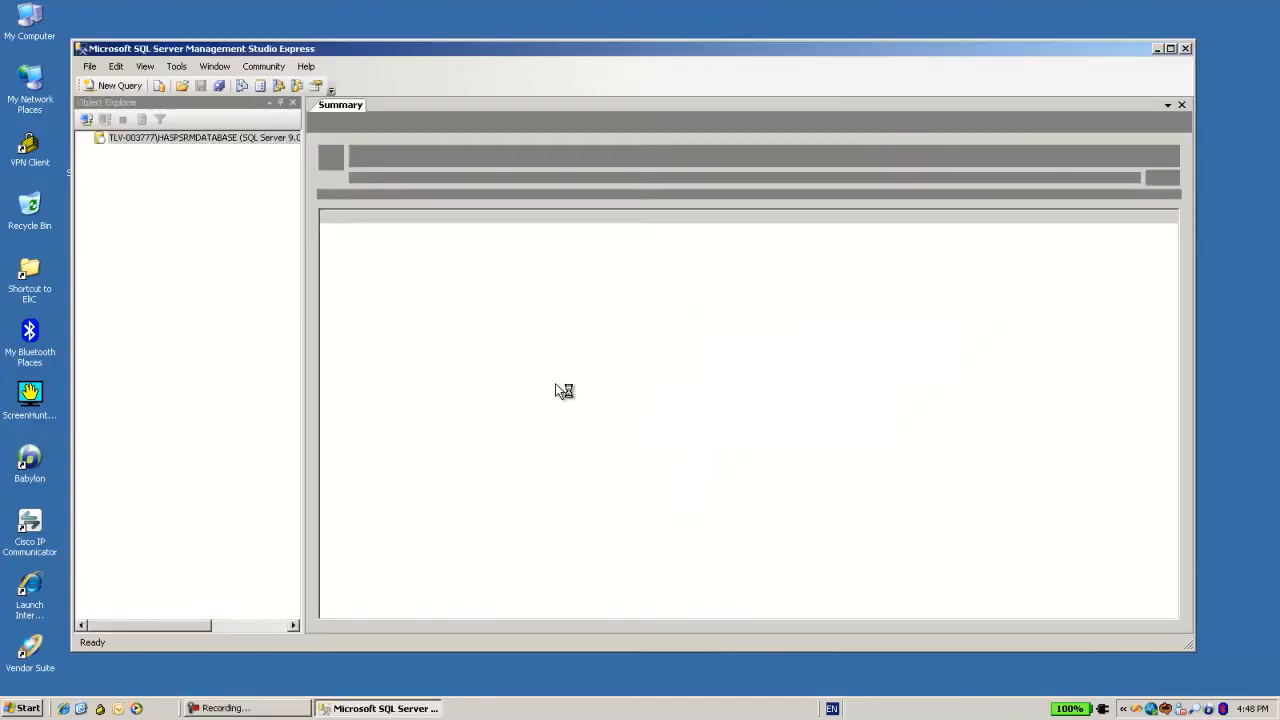
Step: Expand the server, Databases, SRMServer and Tables, and bring up dbo.ServiceData's context menu
click(100, 137)
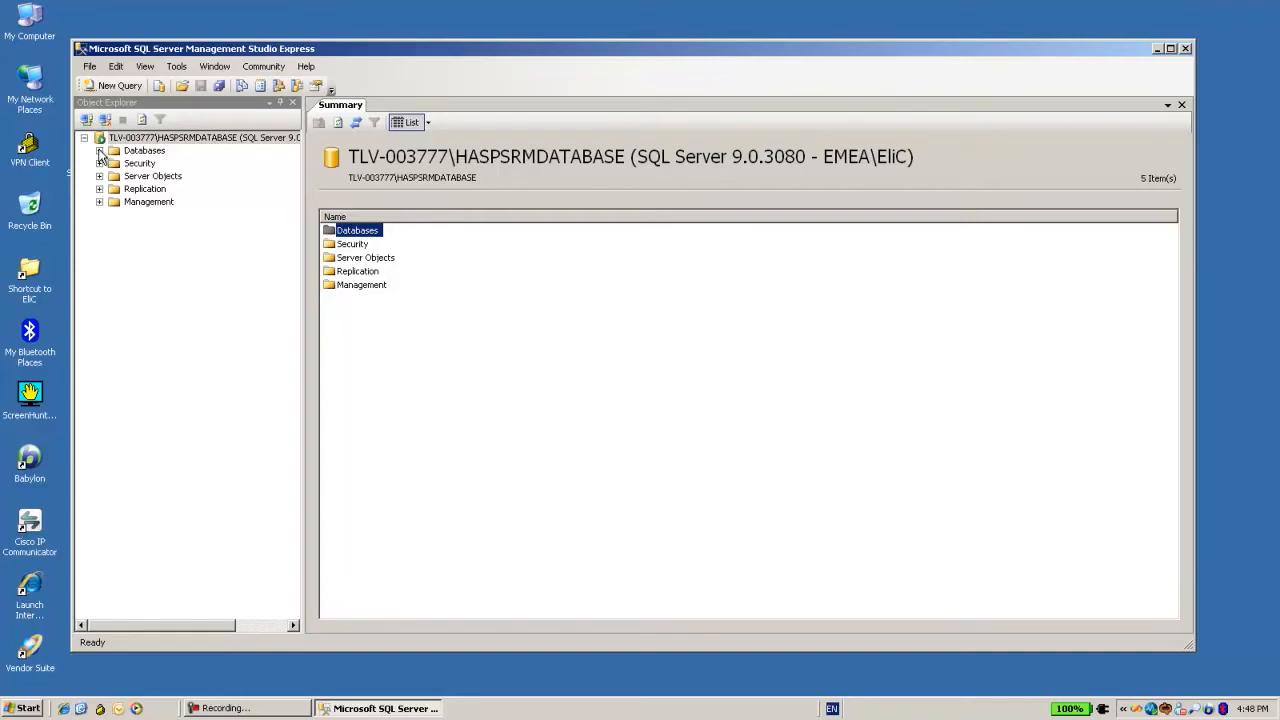
click(100, 150)
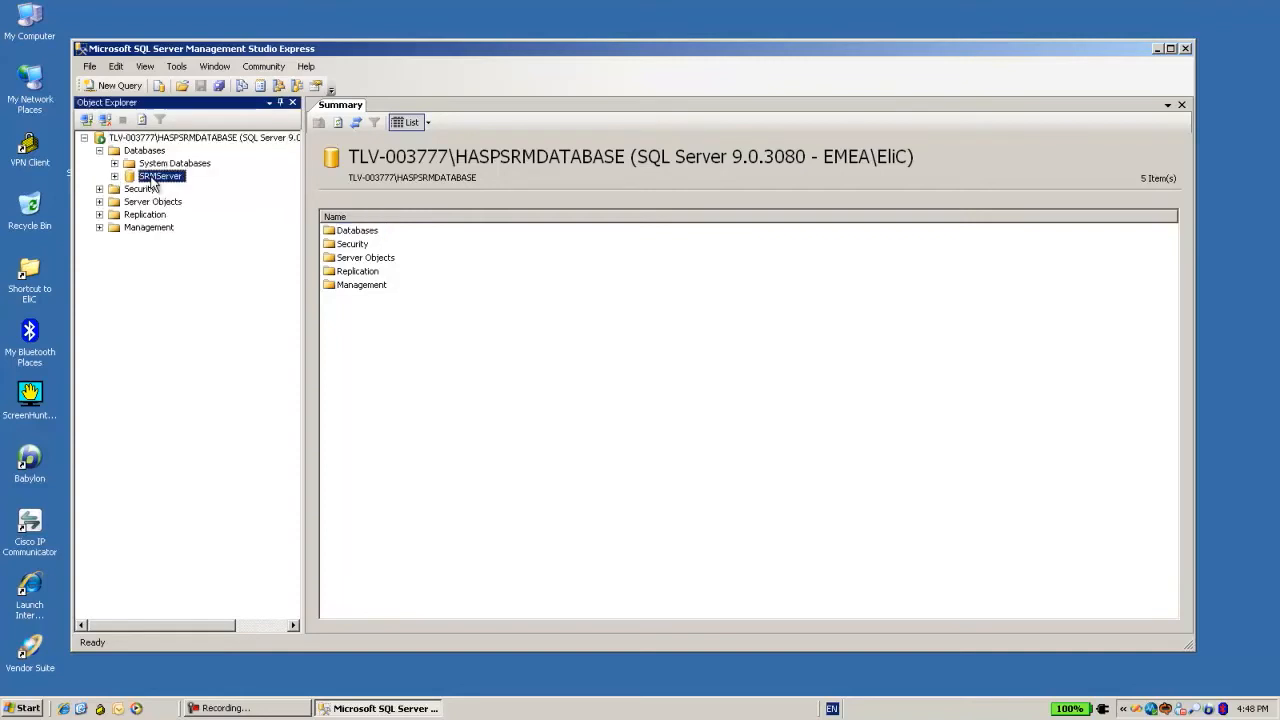
click(160, 176)
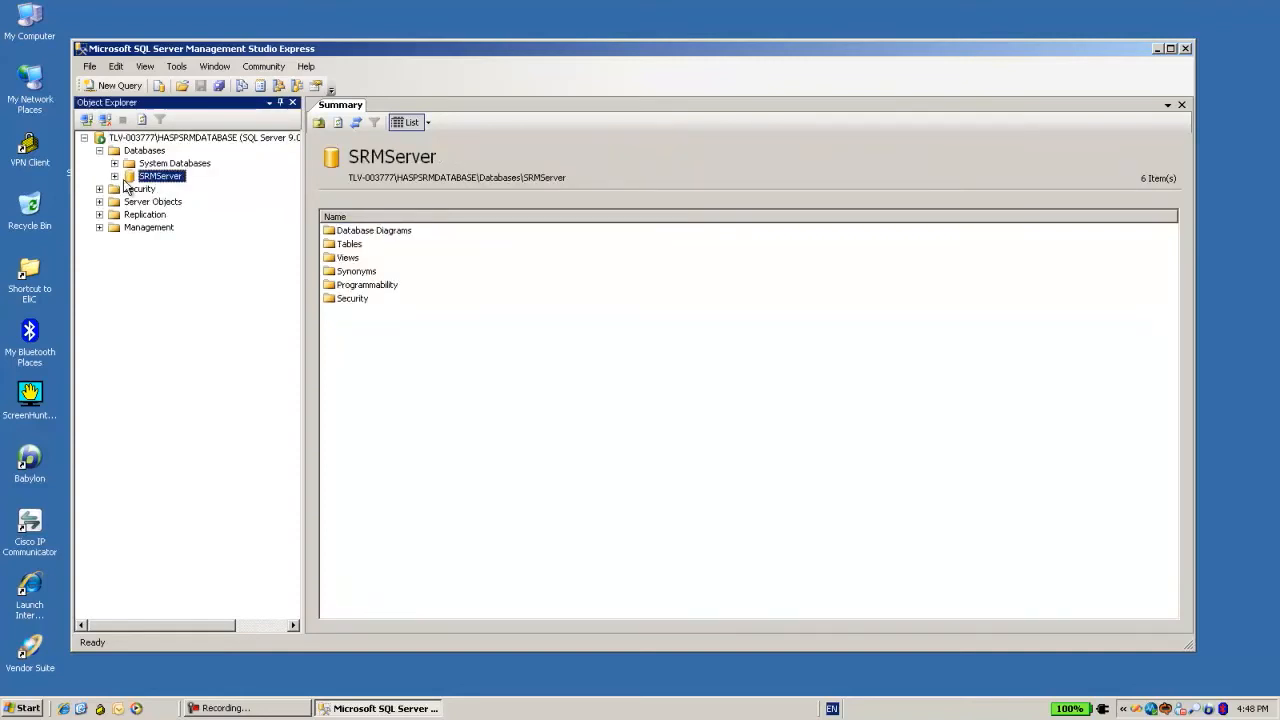
click(115, 176)
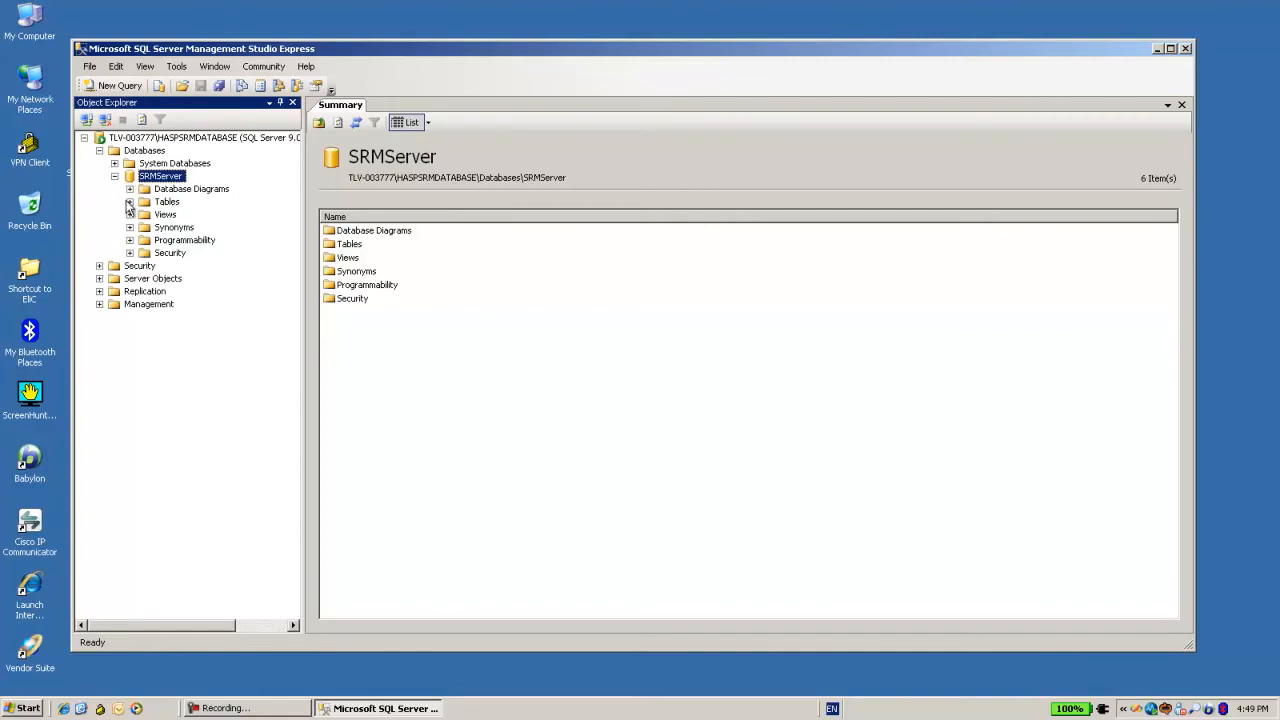
click(129, 201)
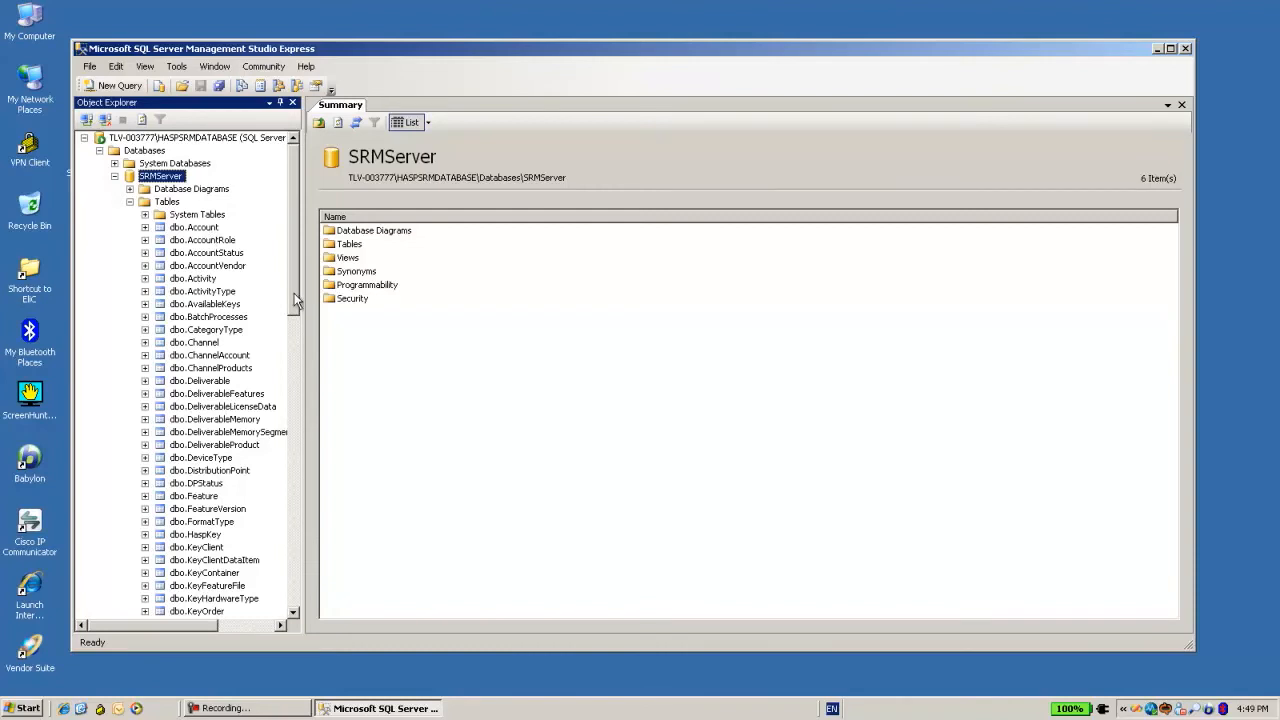
scroll(down, 3)
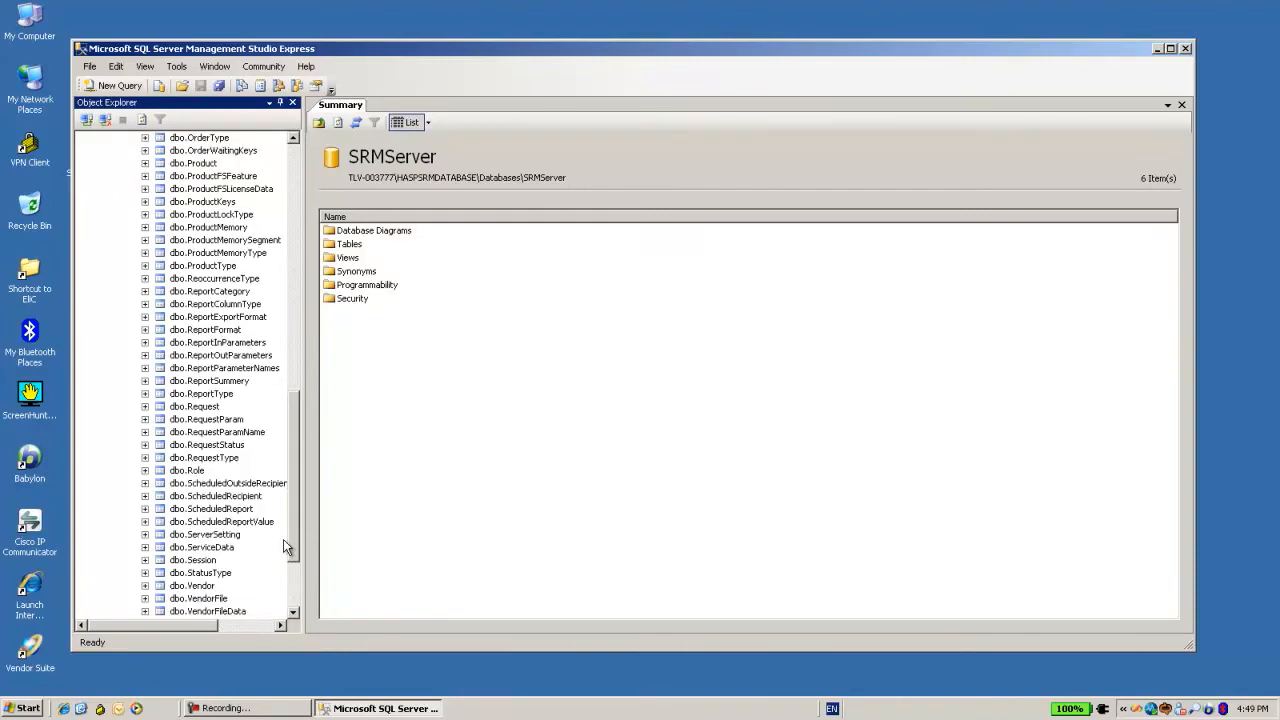
scroll(down, 3)
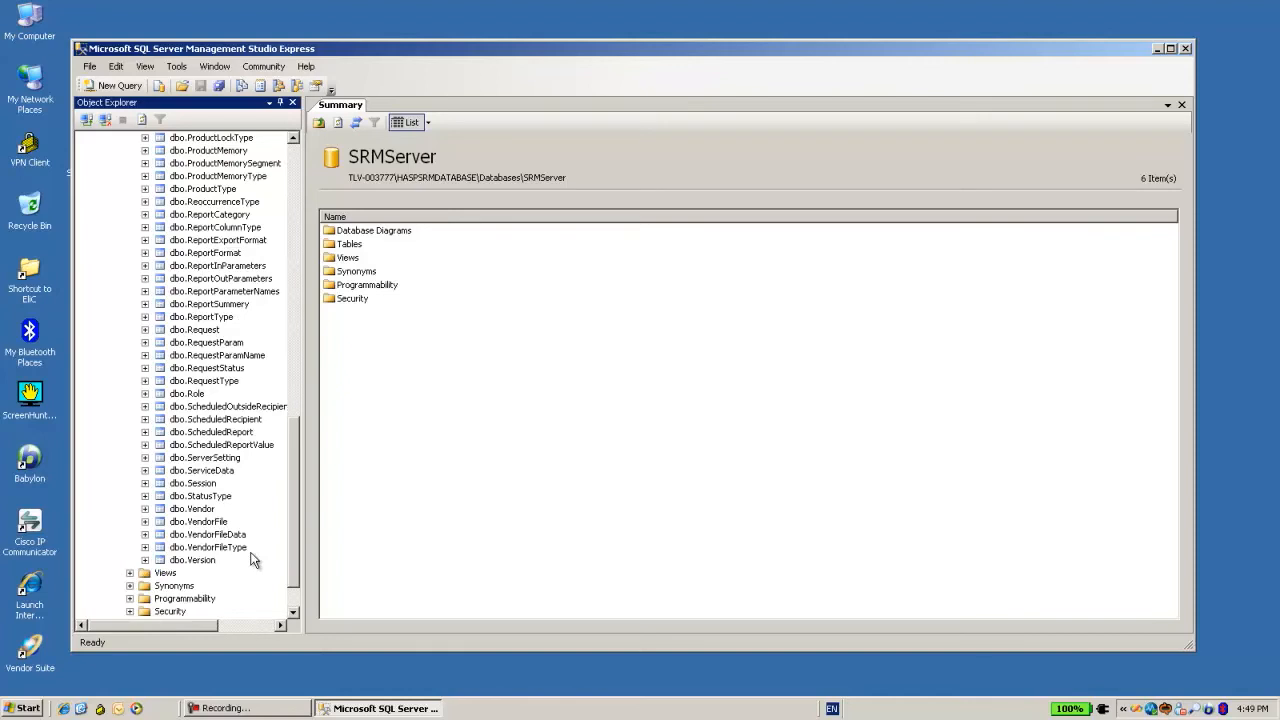
mouse_move(203, 478)
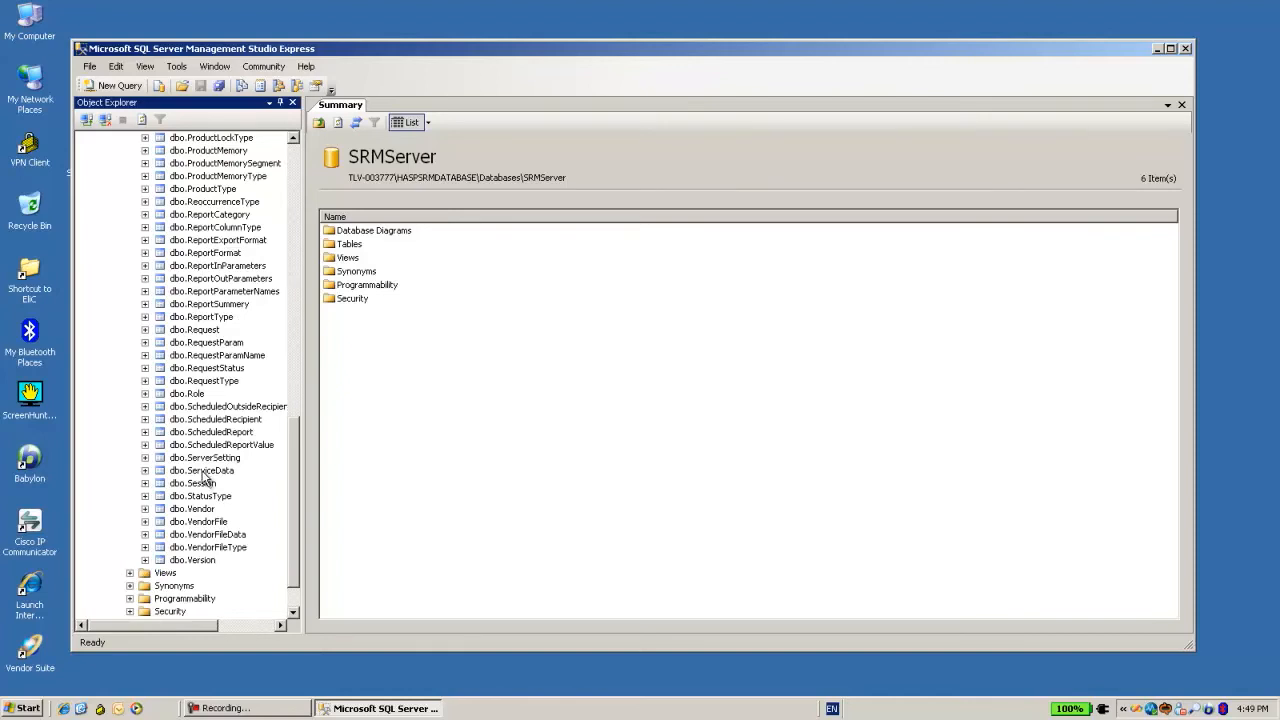
right_click(201, 470)
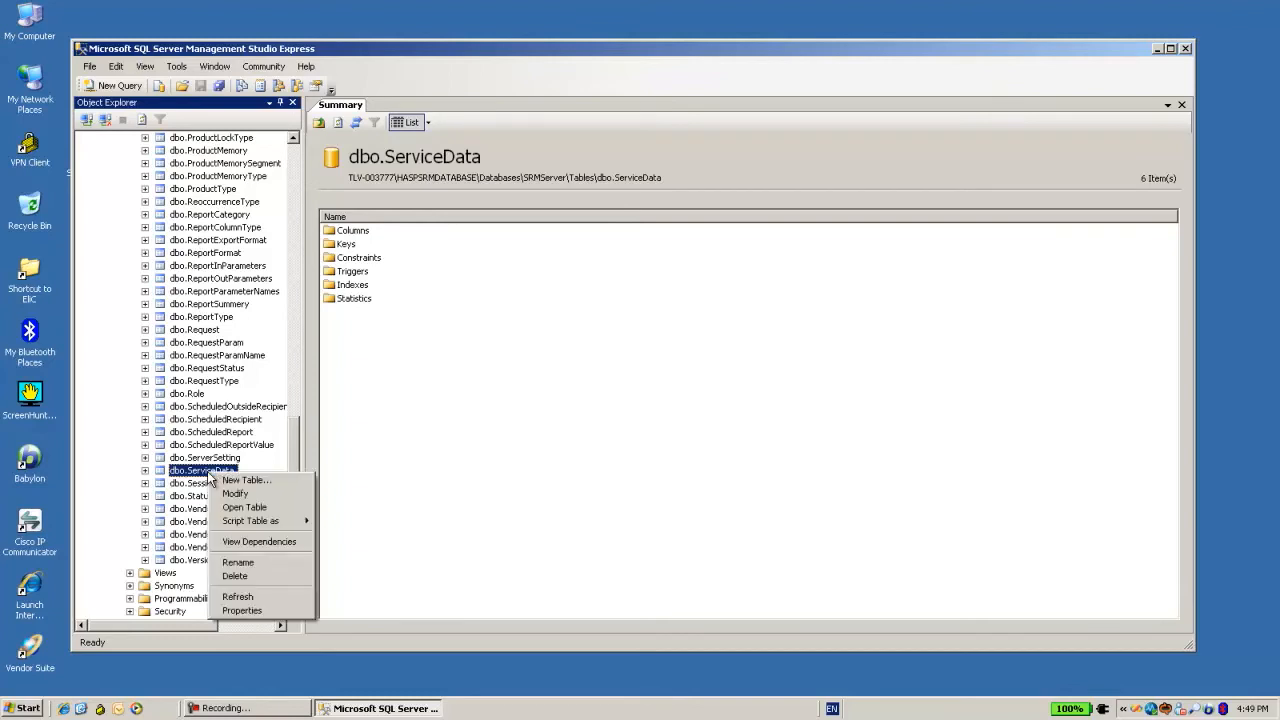
mouse_move(244, 507)
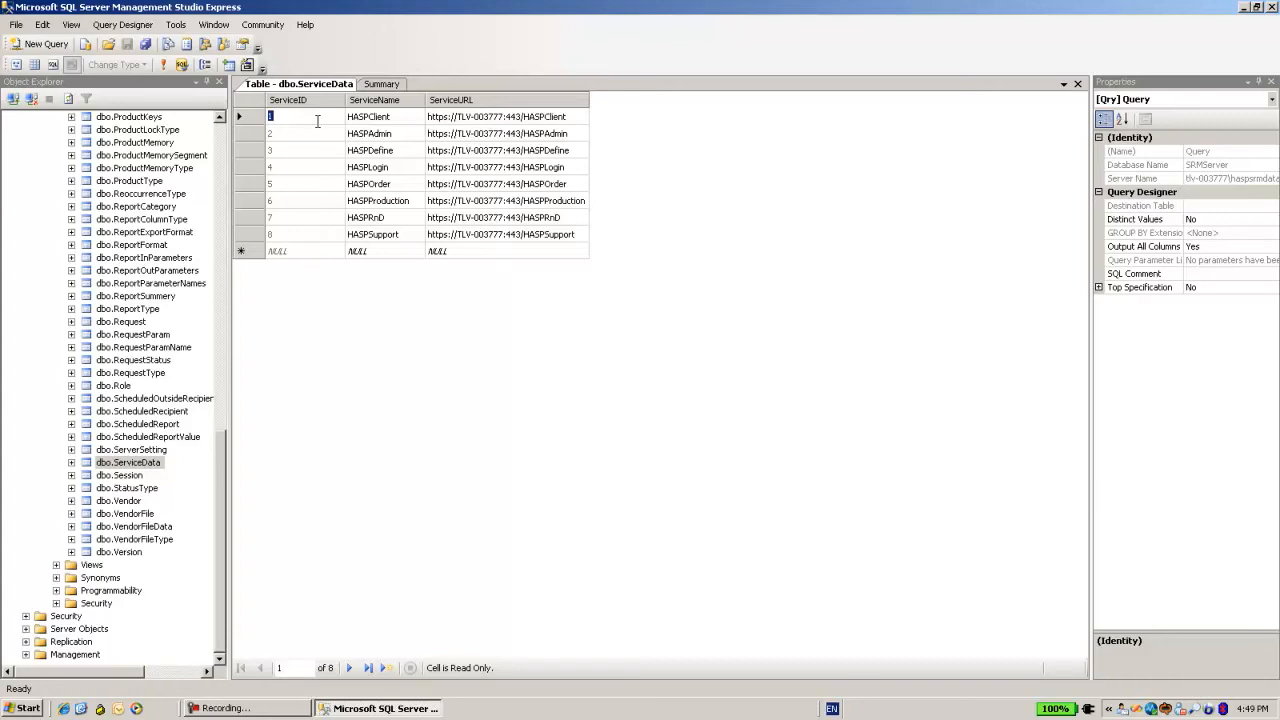
mouse_move(472, 123)
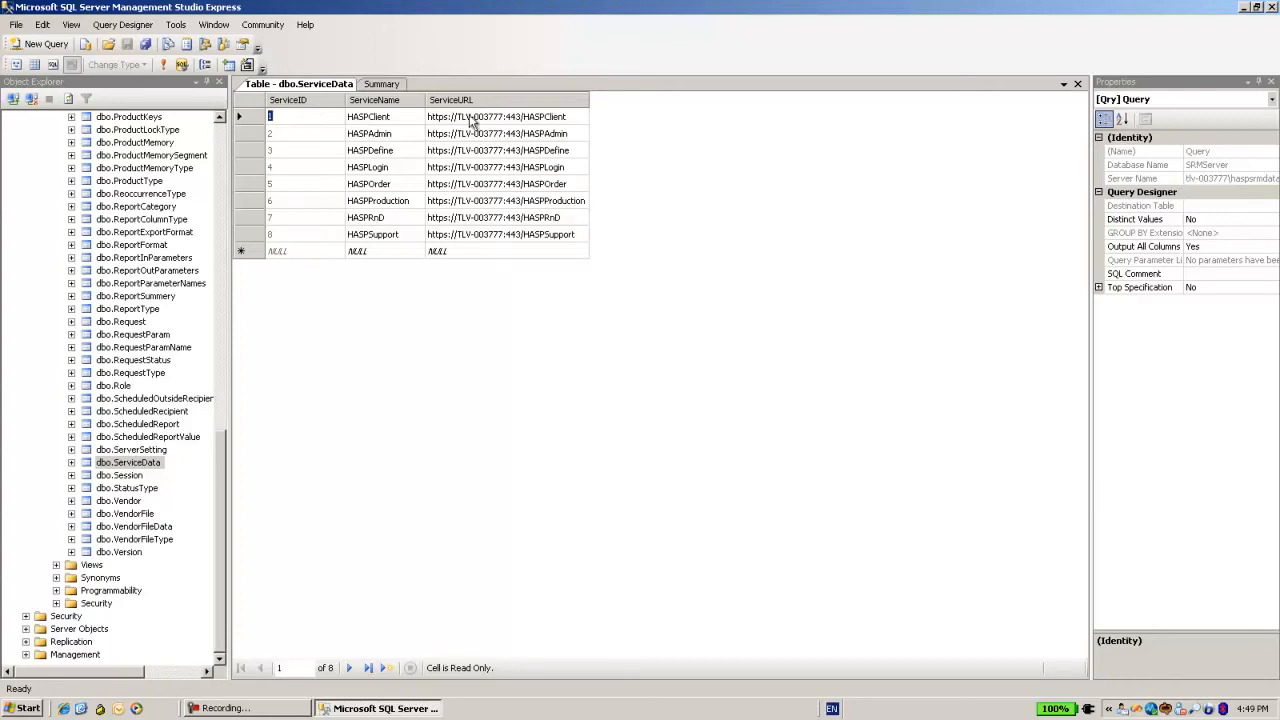
mouse_move(570, 128)
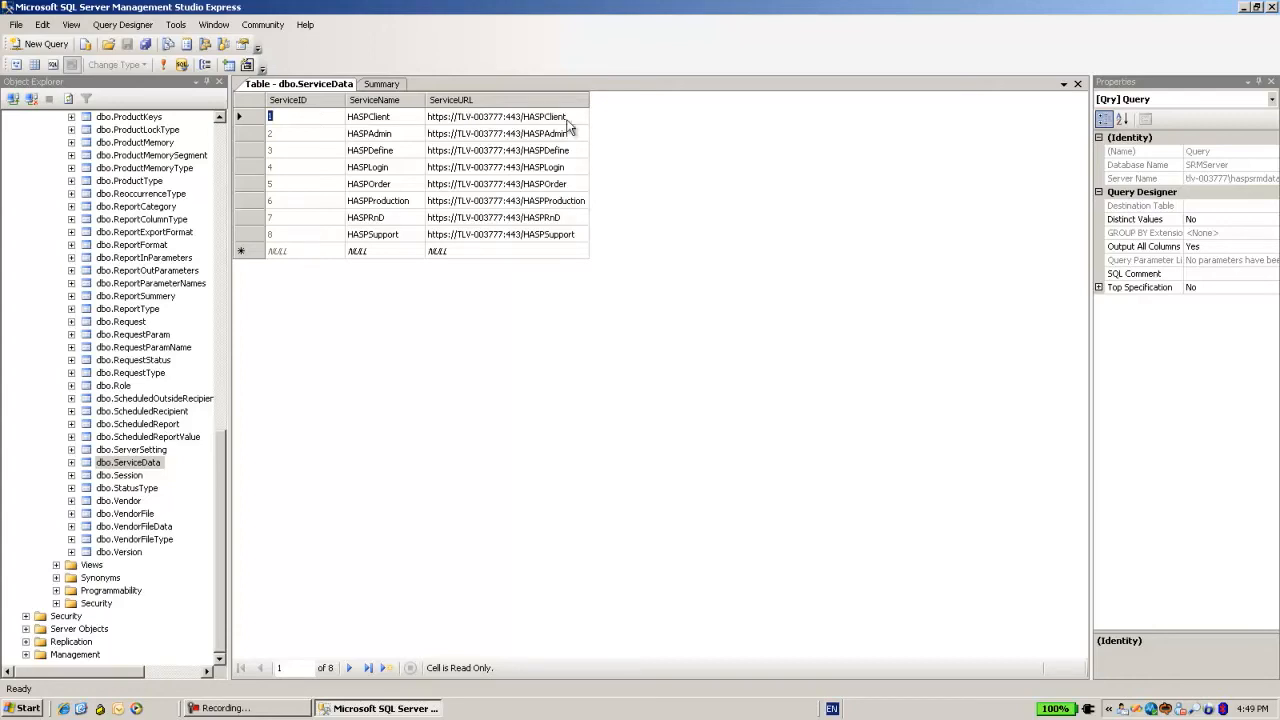
mouse_move(432, 130)
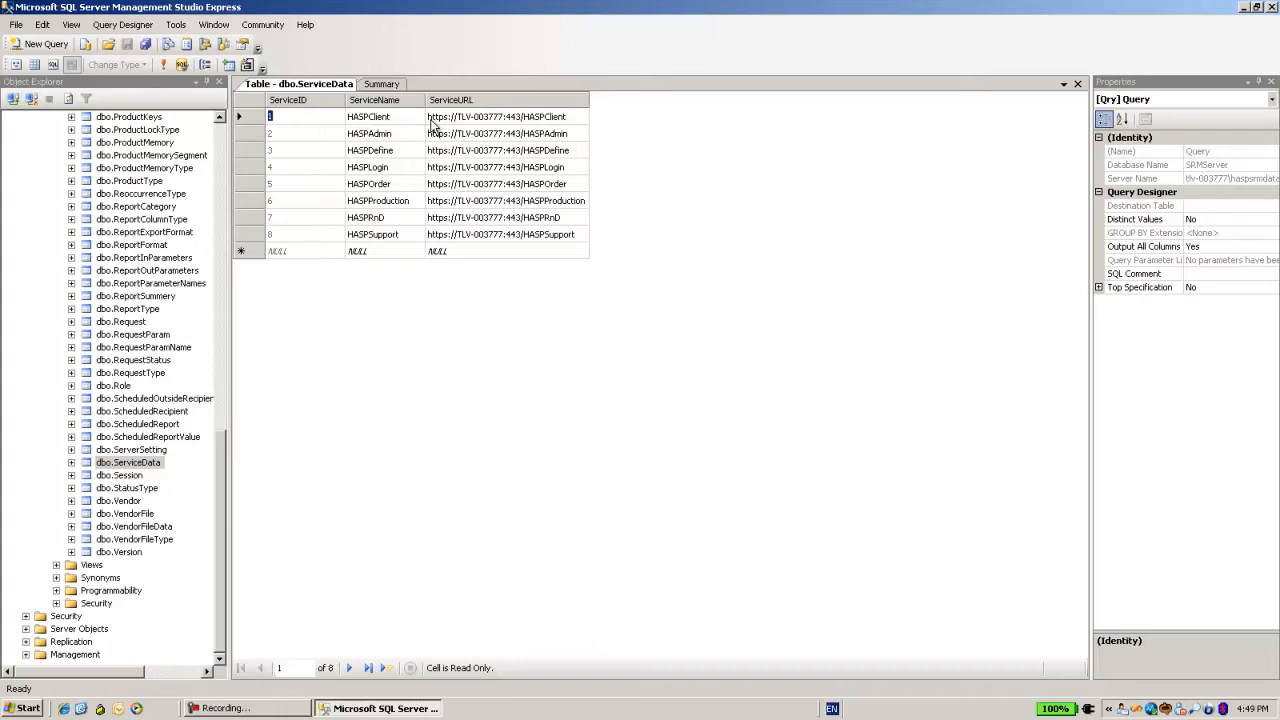
mouse_move(478, 125)
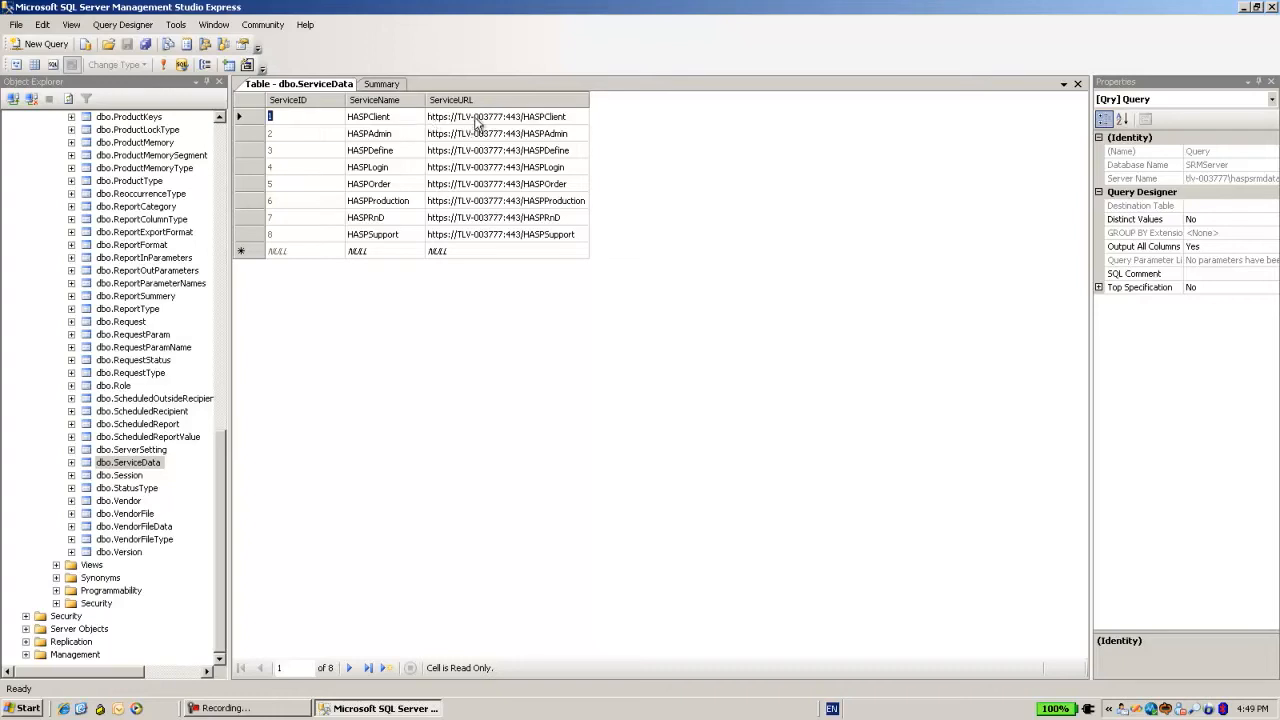
mouse_move(515, 130)
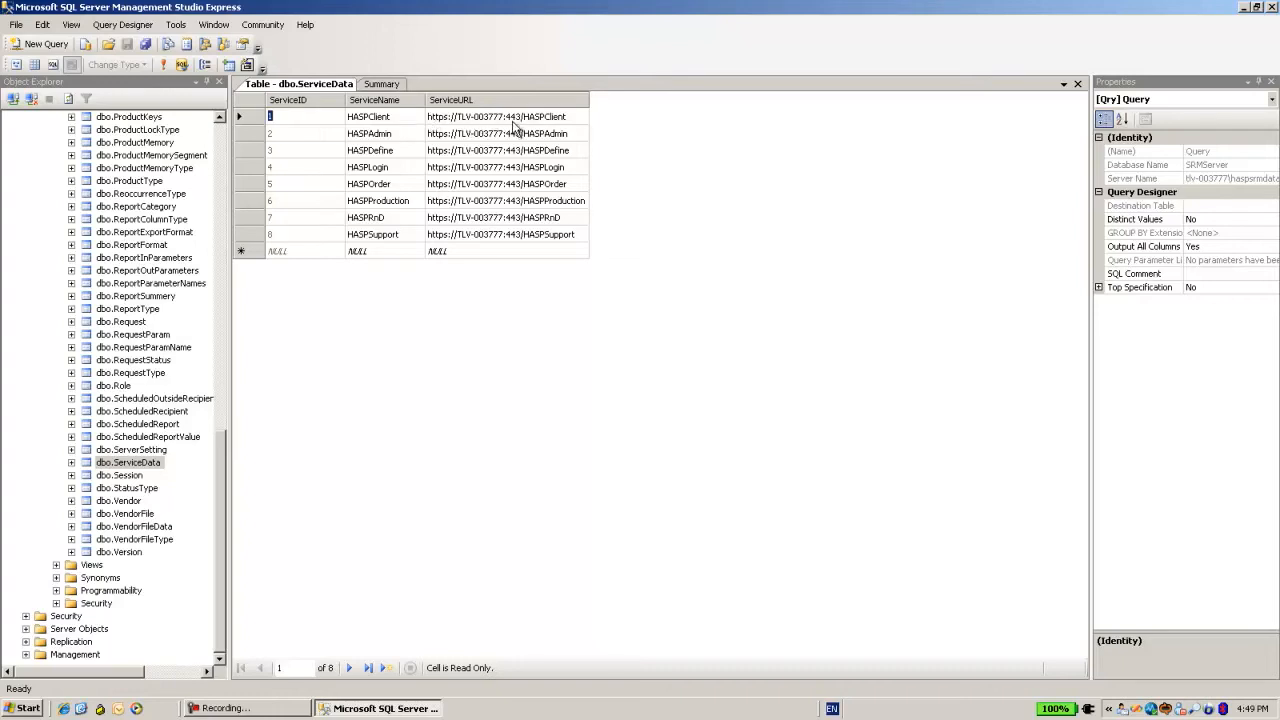
mouse_move(512, 255)
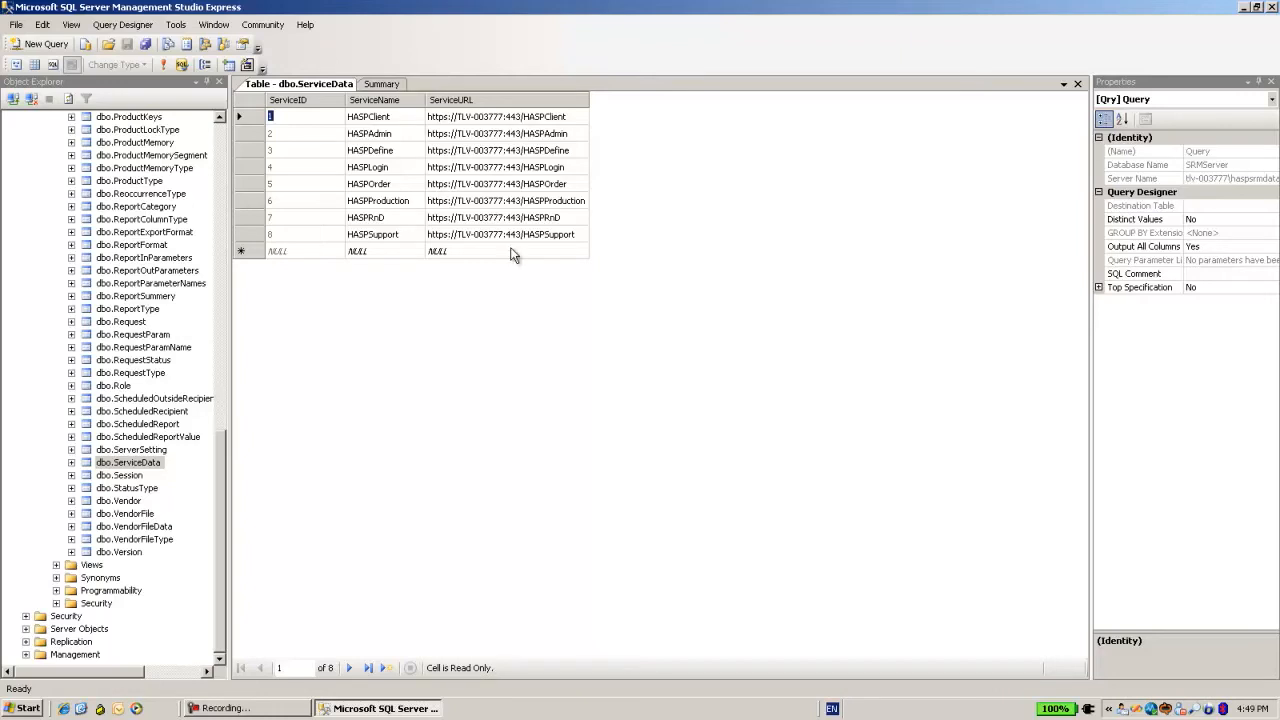
mouse_move(468, 143)
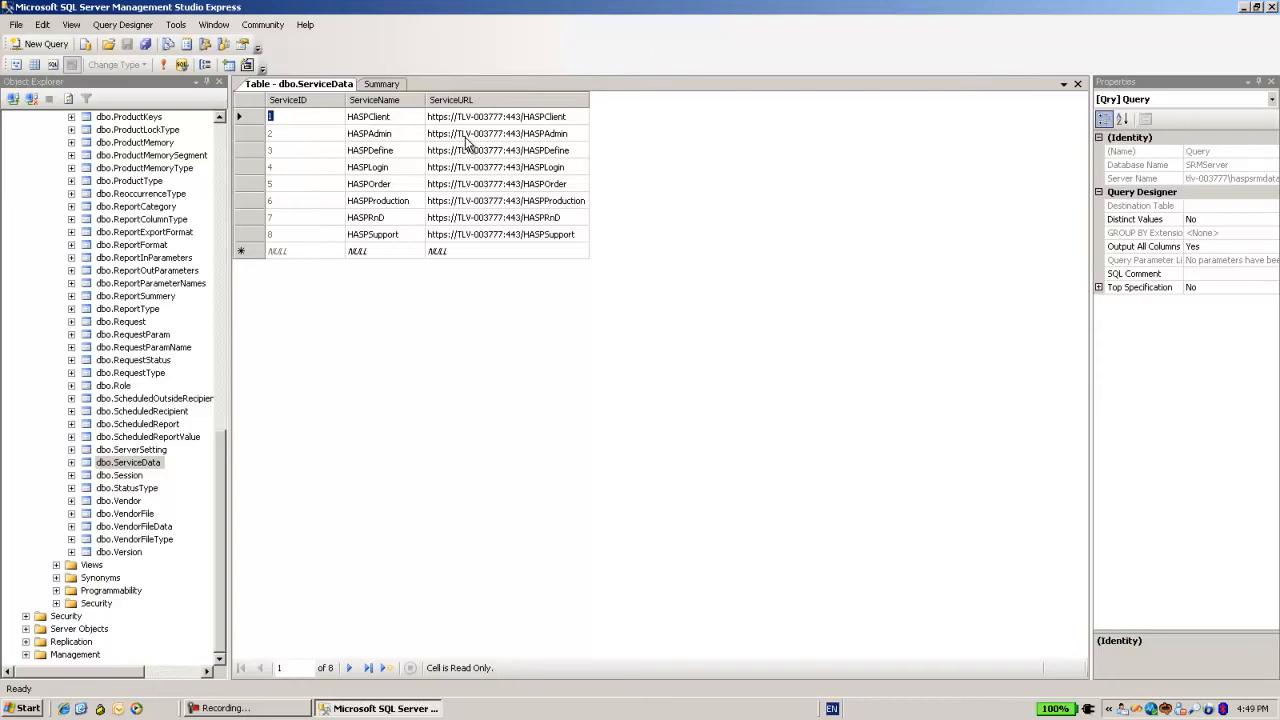
mouse_move(478, 133)
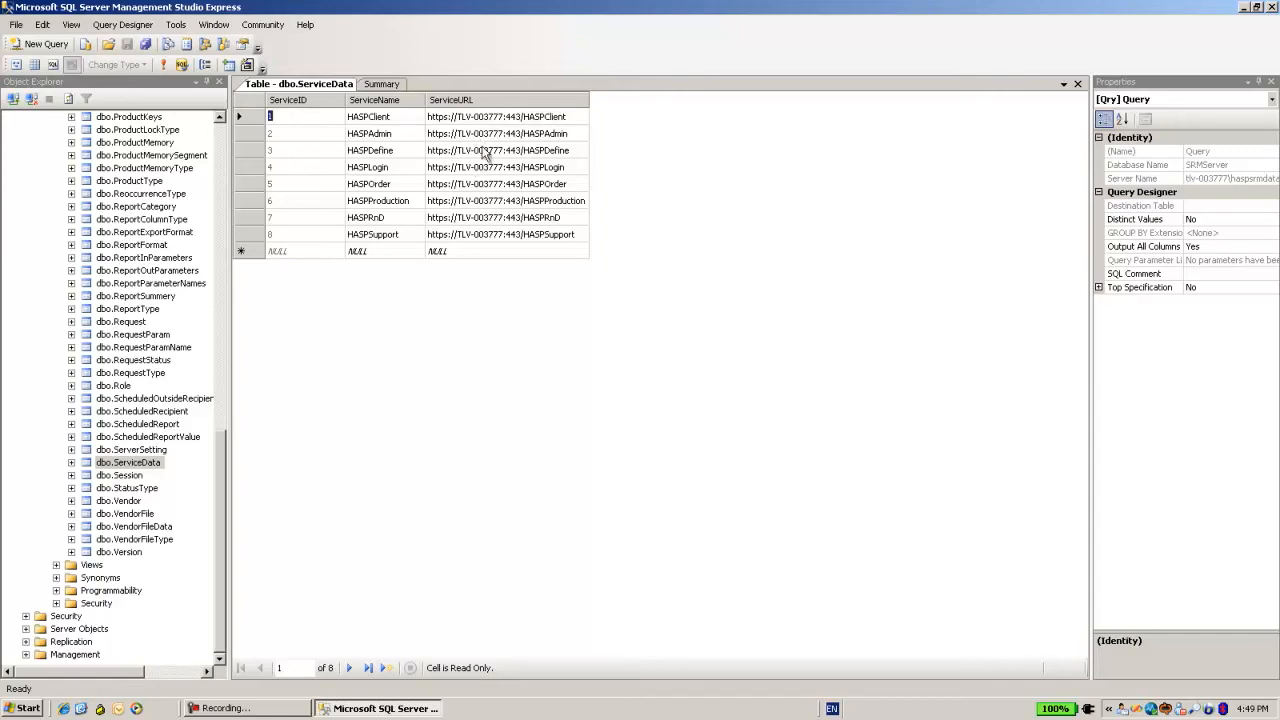
mouse_move(483, 232)
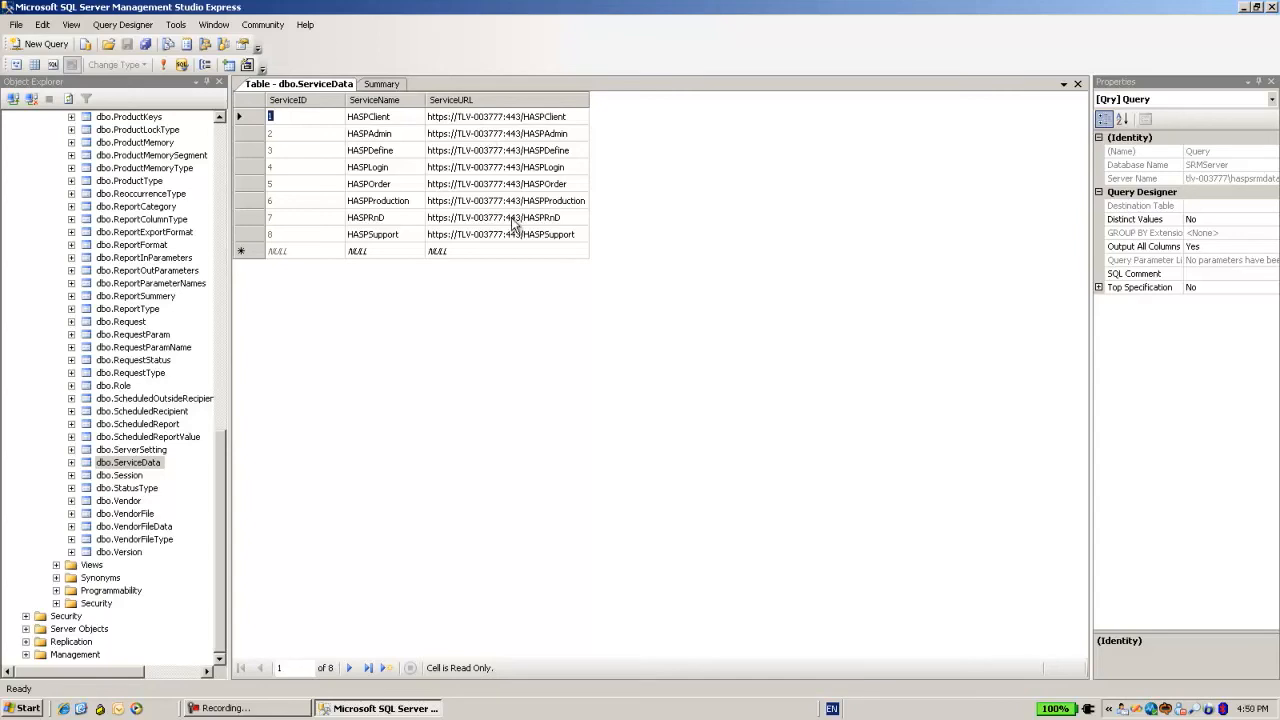
mouse_move(485, 200)
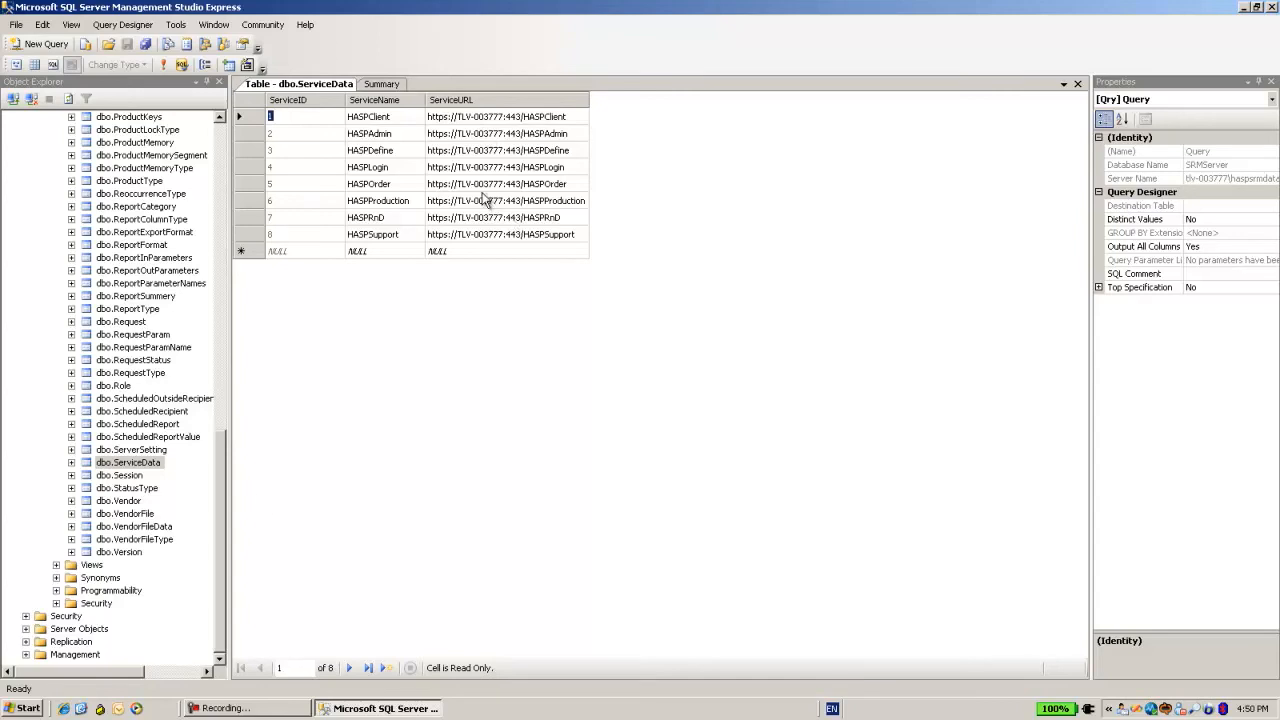
mouse_move(218, 483)
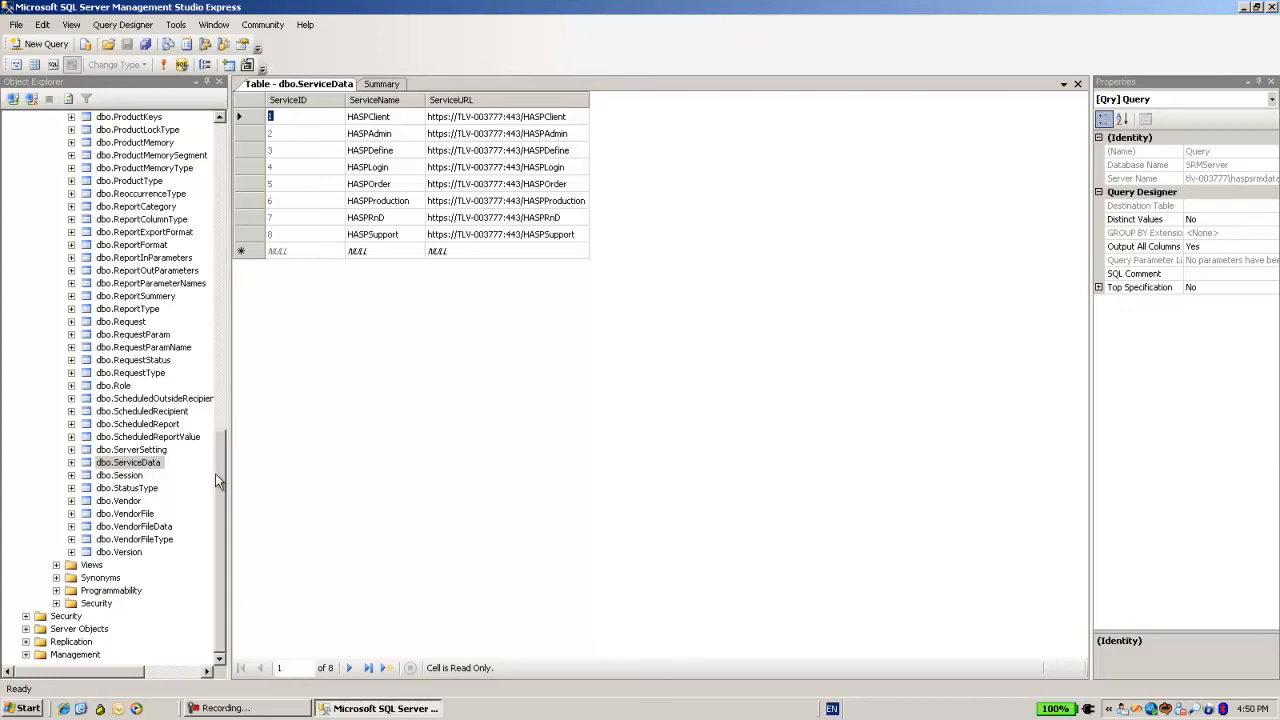
mouse_move(85, 38)
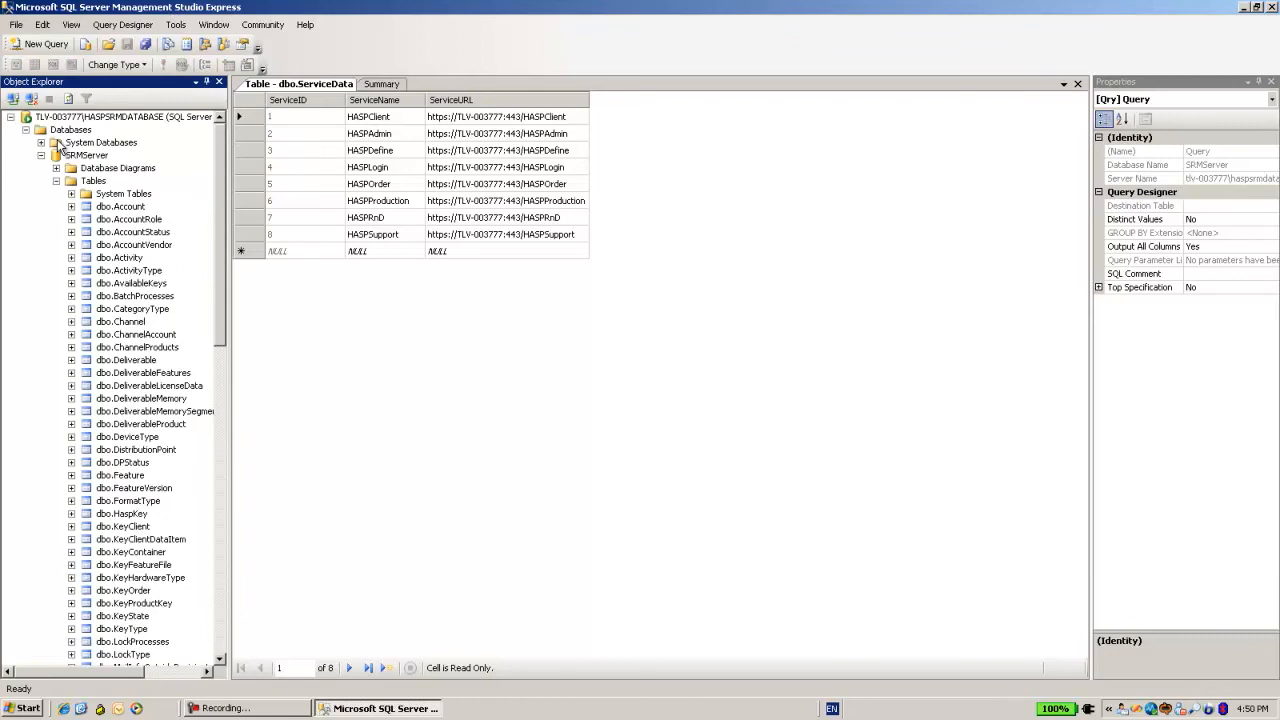
Step: Collapse the SRMServer tree and select the Databases folder after viewing ServiceData's rows
click(42, 155)
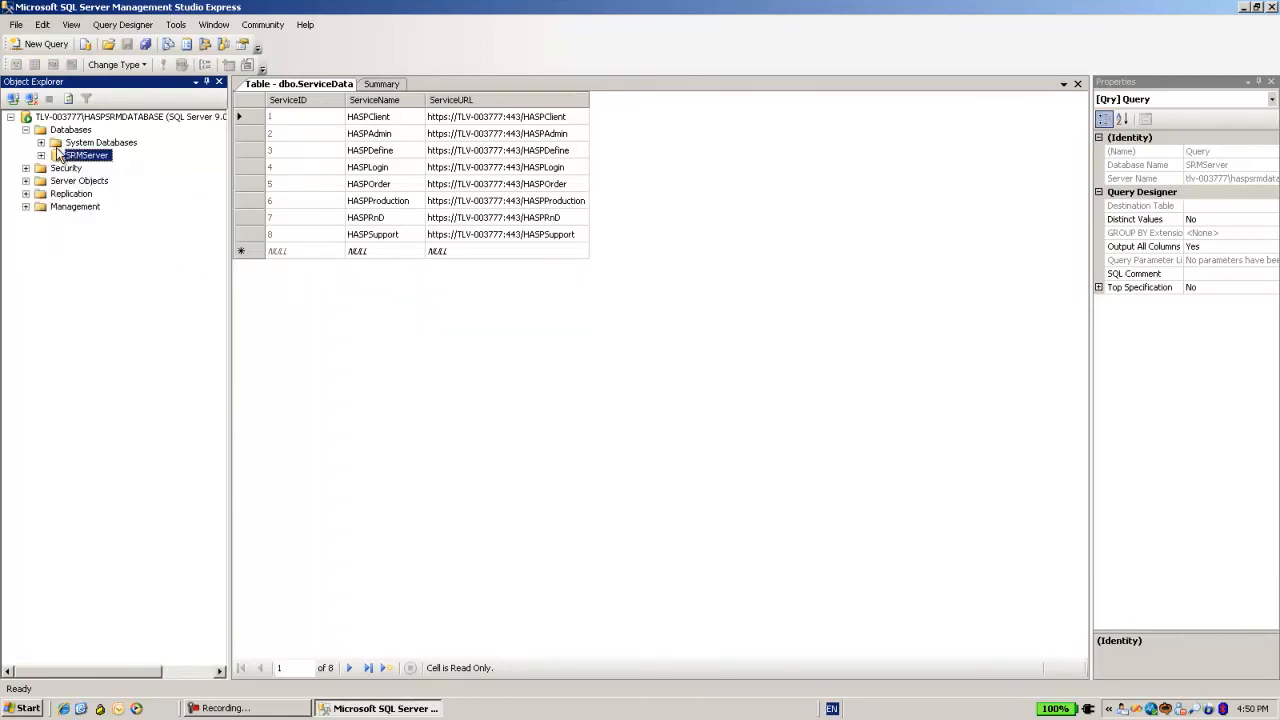
mouse_move(65, 135)
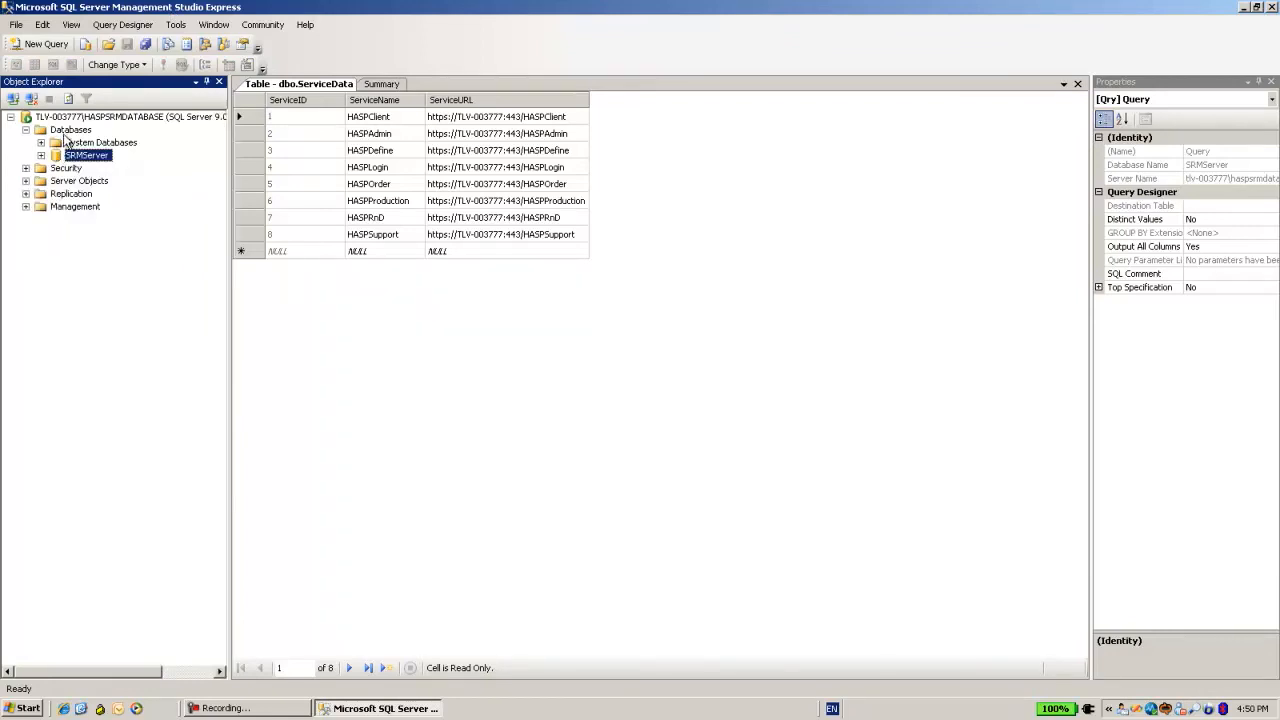
click(70, 130)
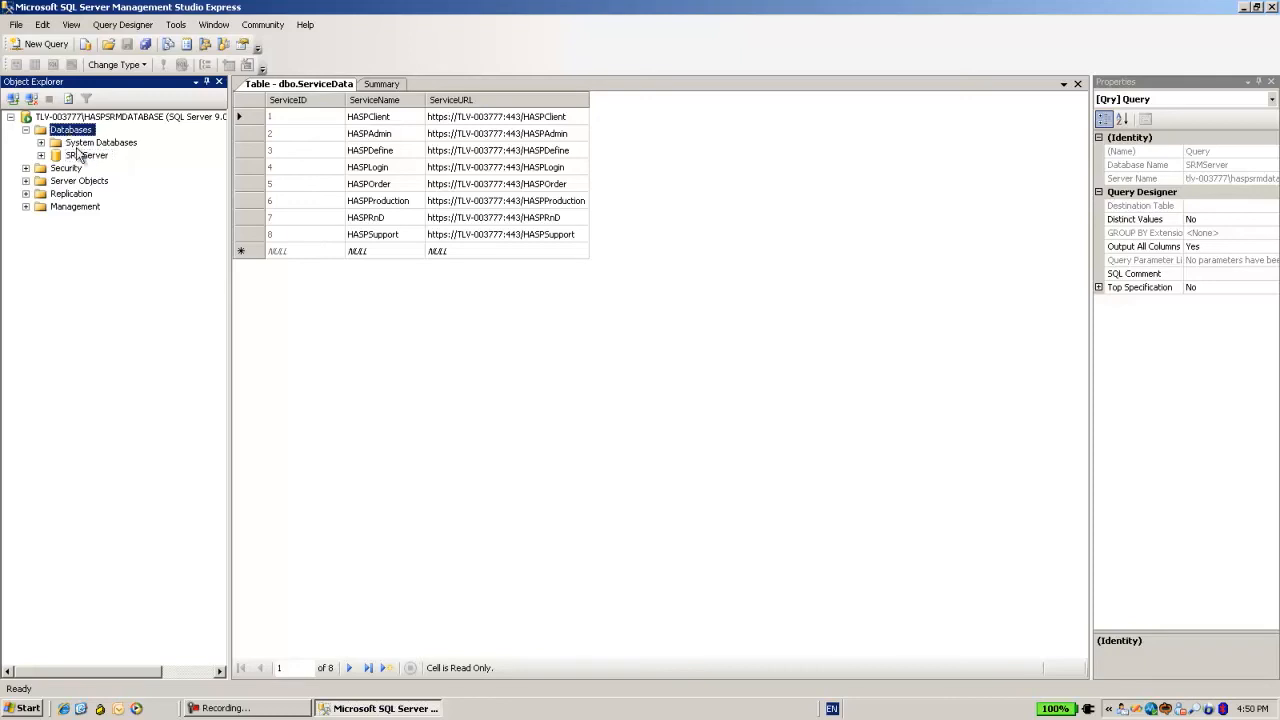
Step: Right-click SRMServer to show its Tasks menu with Back Up and Restore
right_click(88, 155)
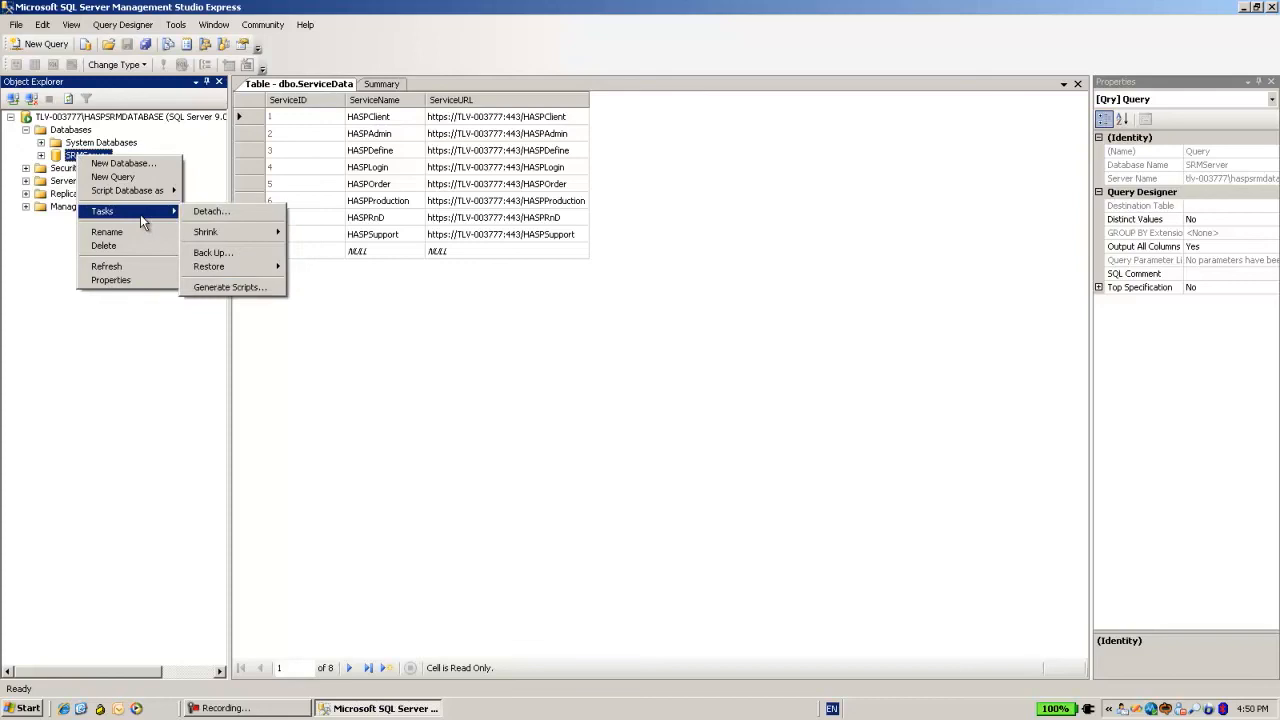
mouse_move(213, 252)
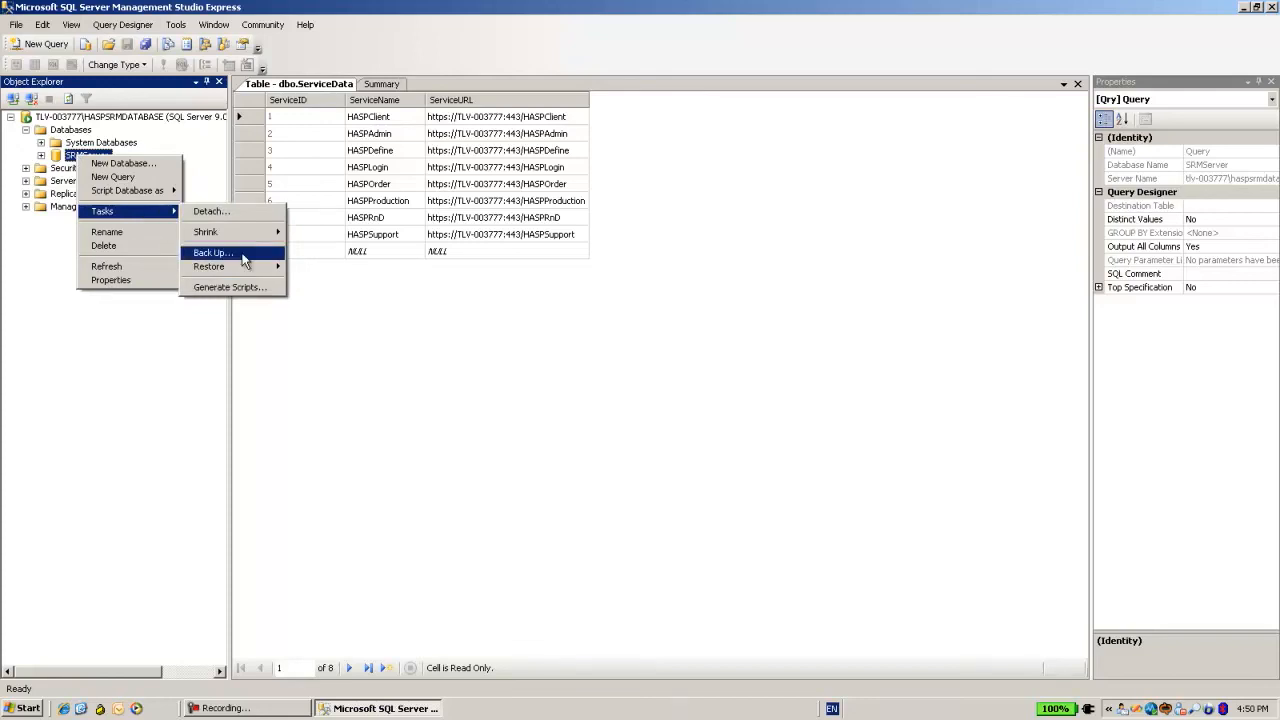
mouse_move(210, 266)
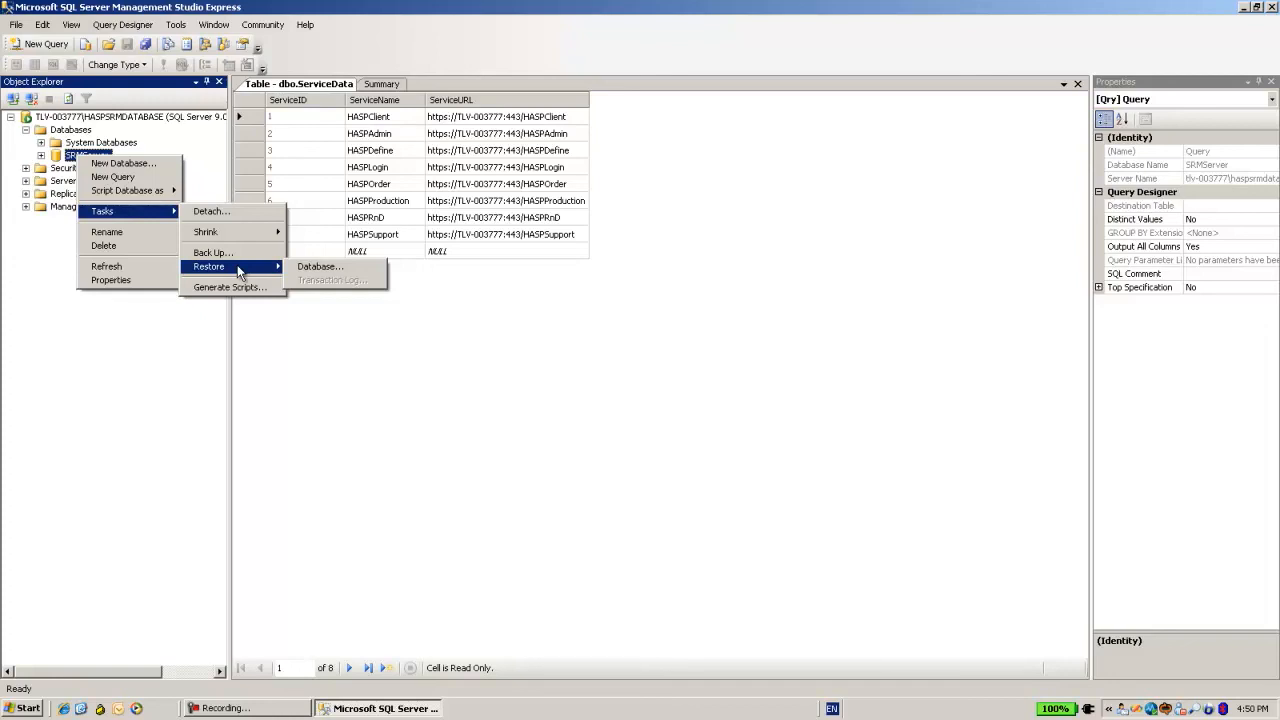
mouse_move(208, 267)
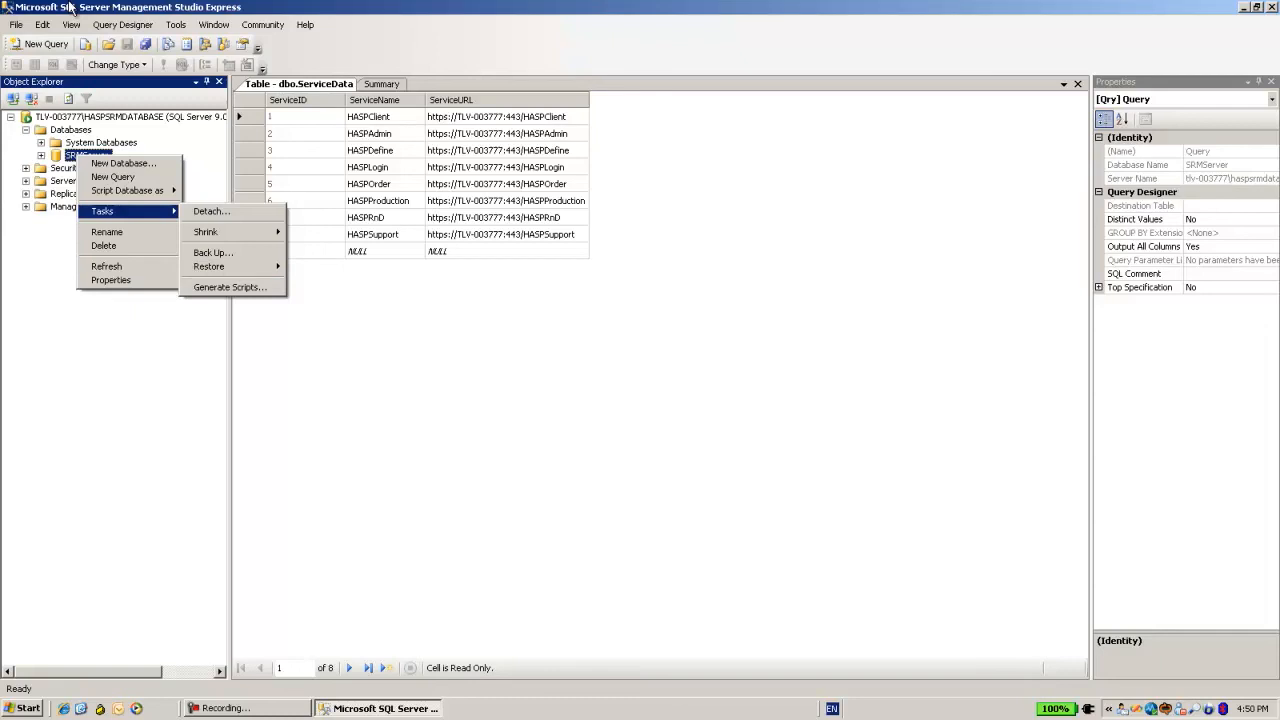
mouse_move(499, 29)
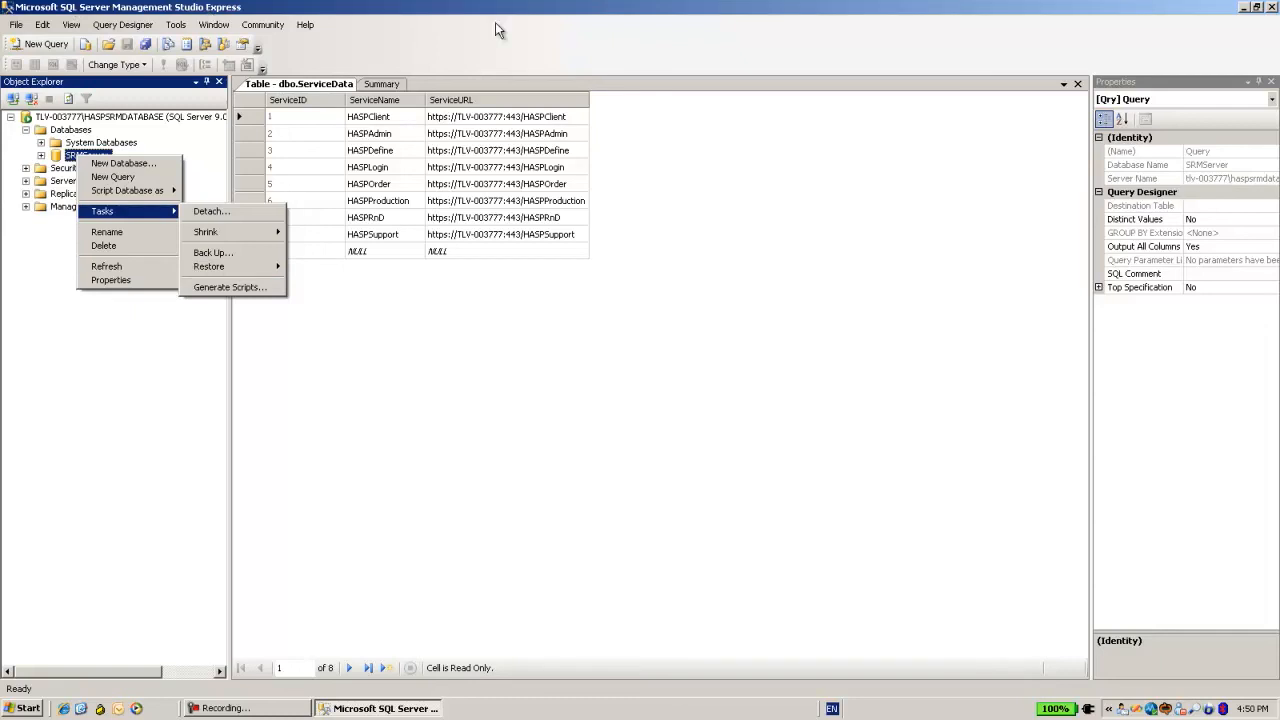